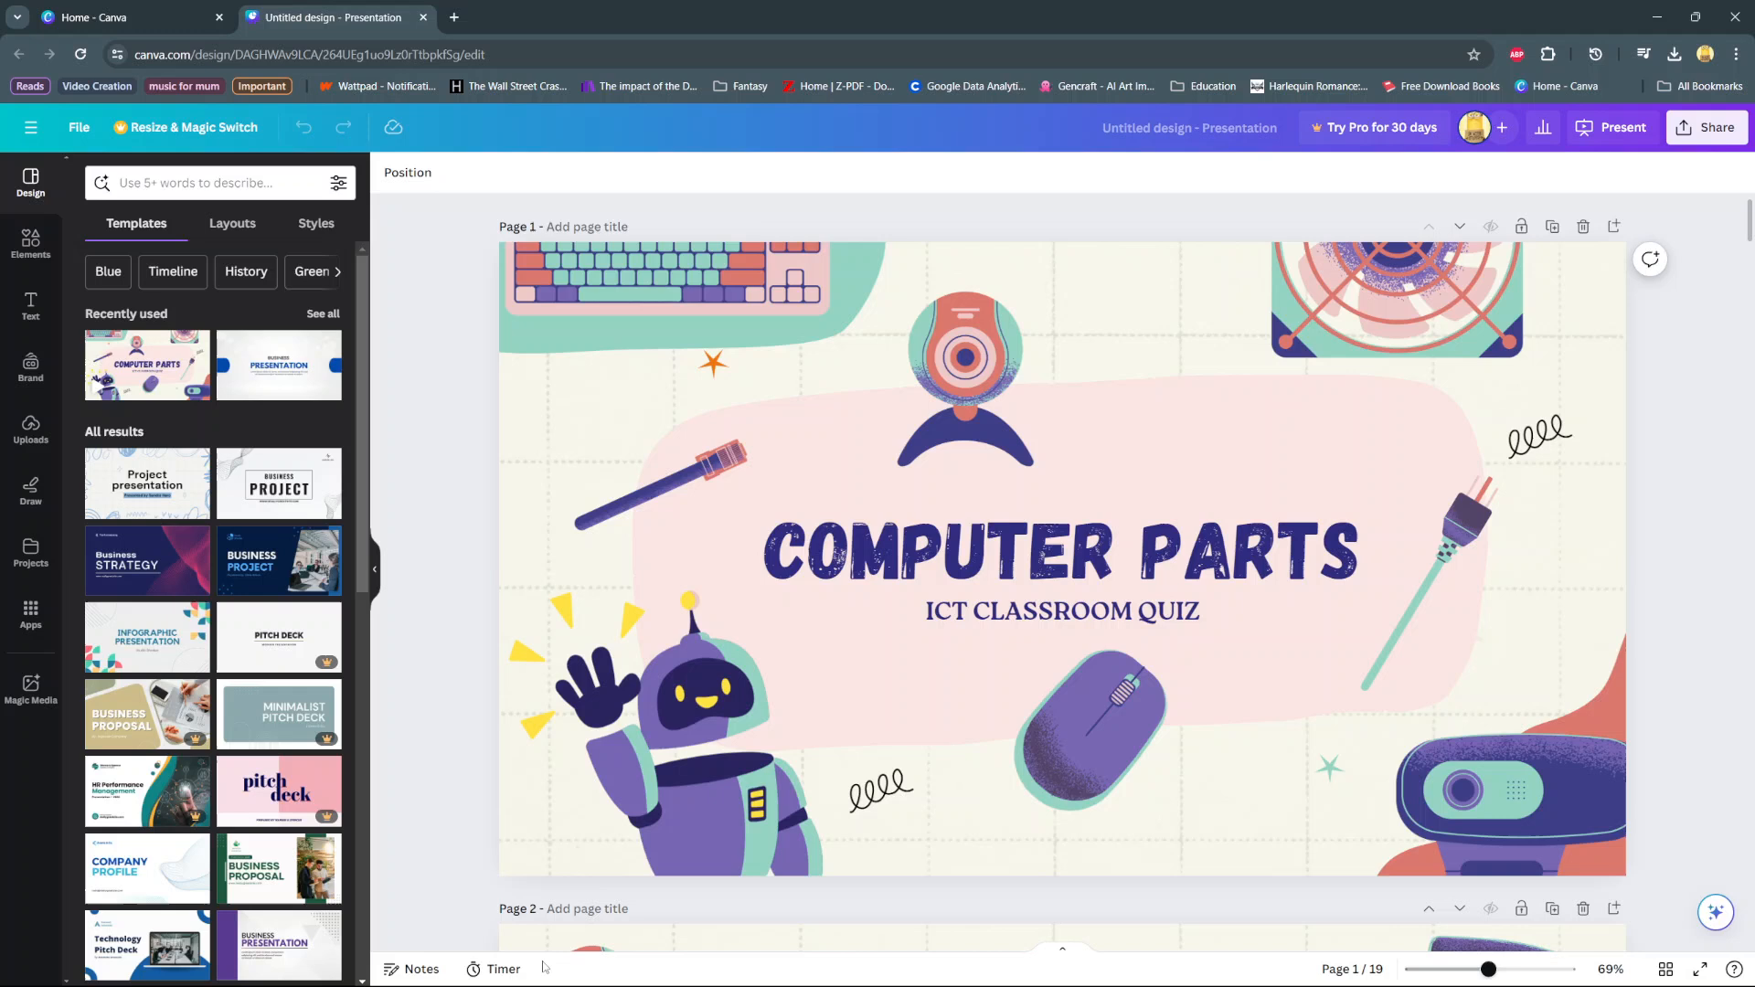
# Step: Bring up the on-page countdown timer over the Computer Parts deck, reading 05:00
pyautogui.click(500, 969)
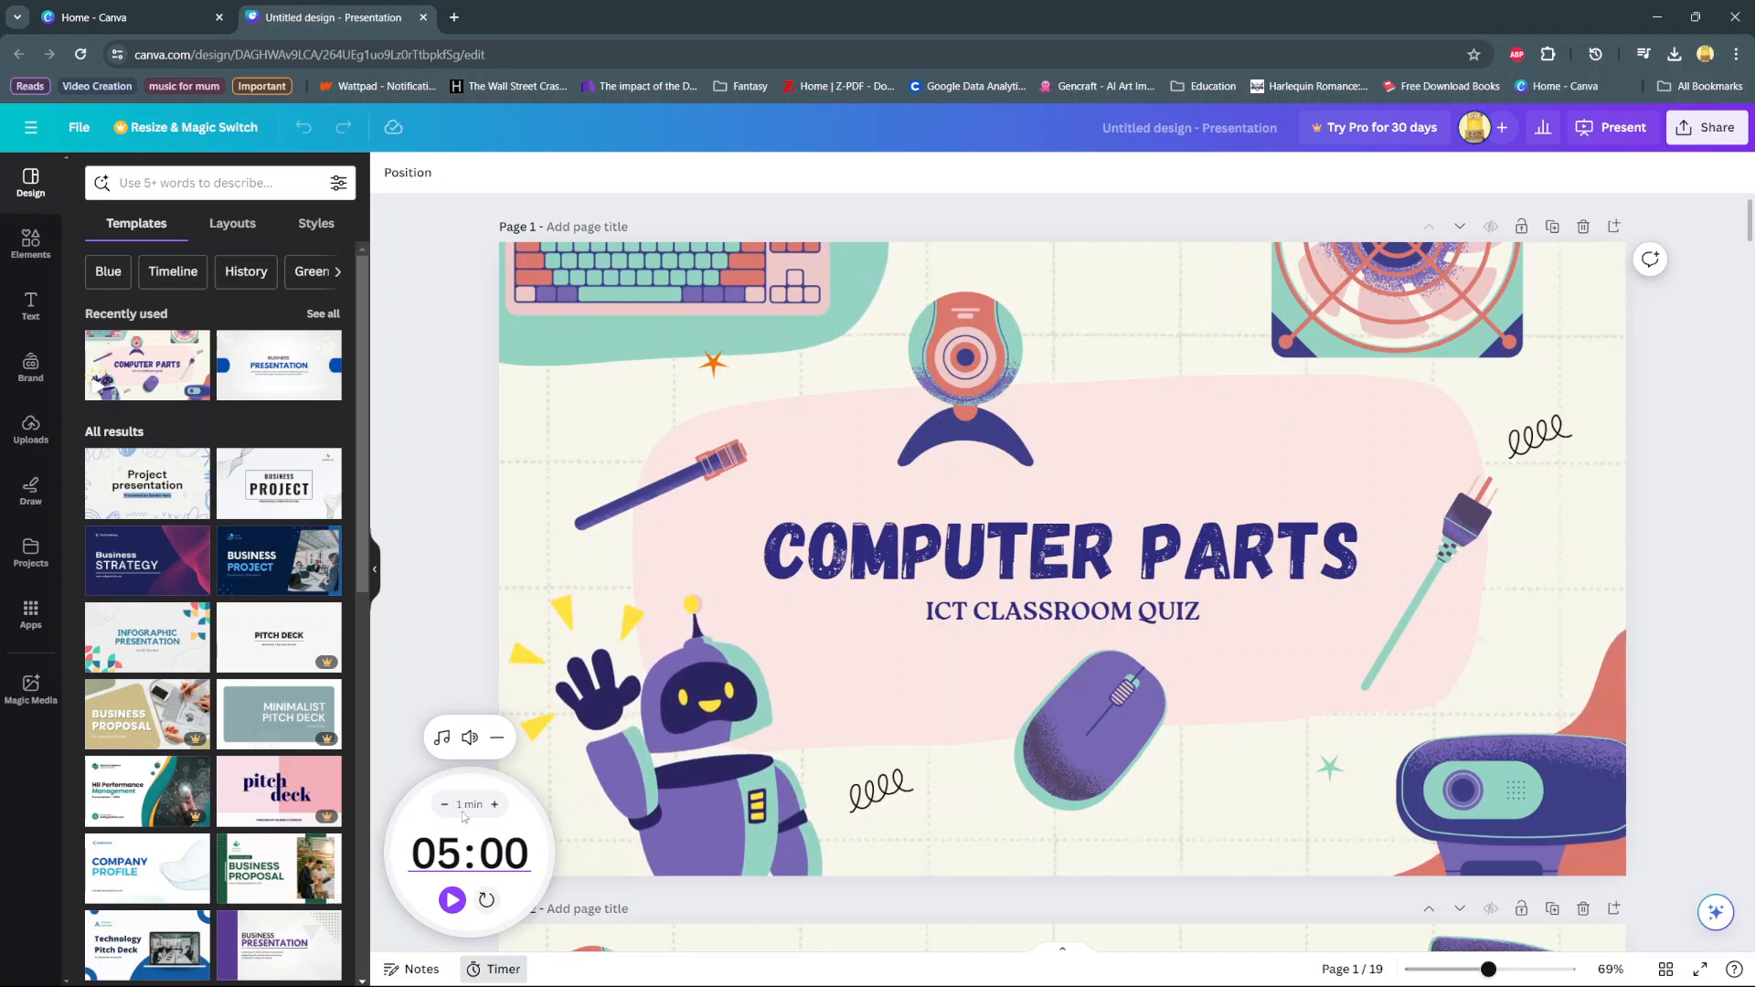
# Step: Adjust the timer's minutes from 05:00 up to a 10:00 countdown, left unstarted
pyautogui.click(444, 804)
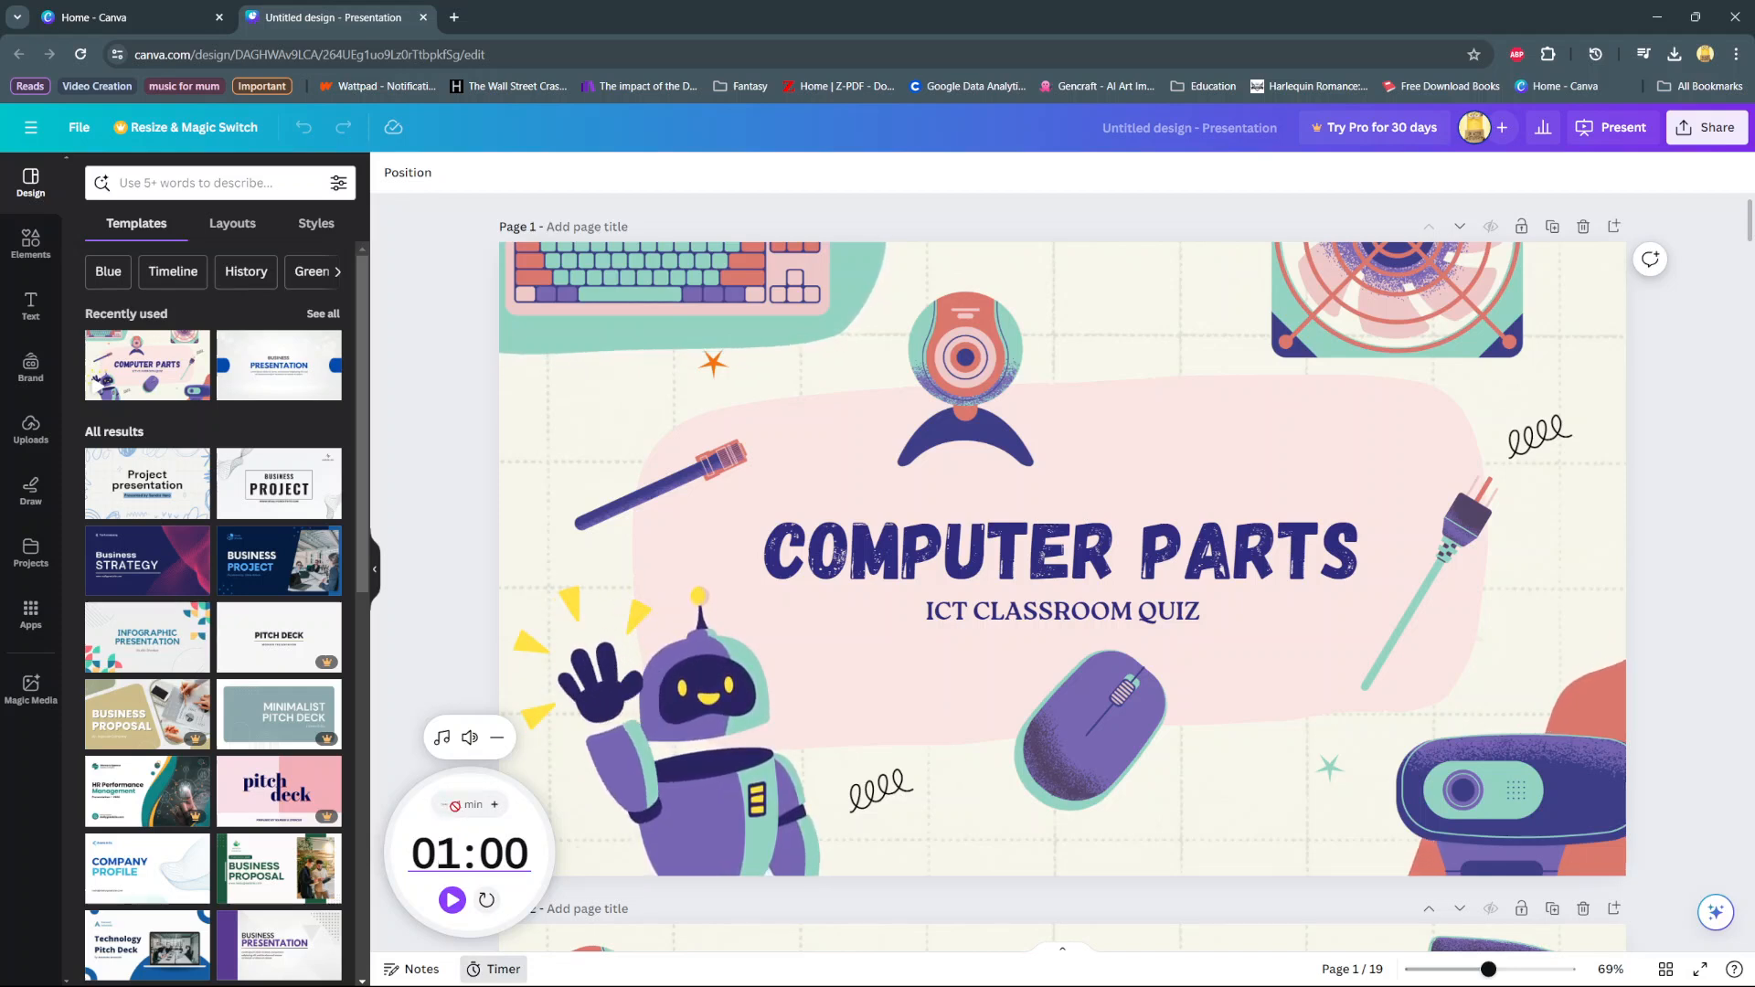
pyautogui.click(493, 804)
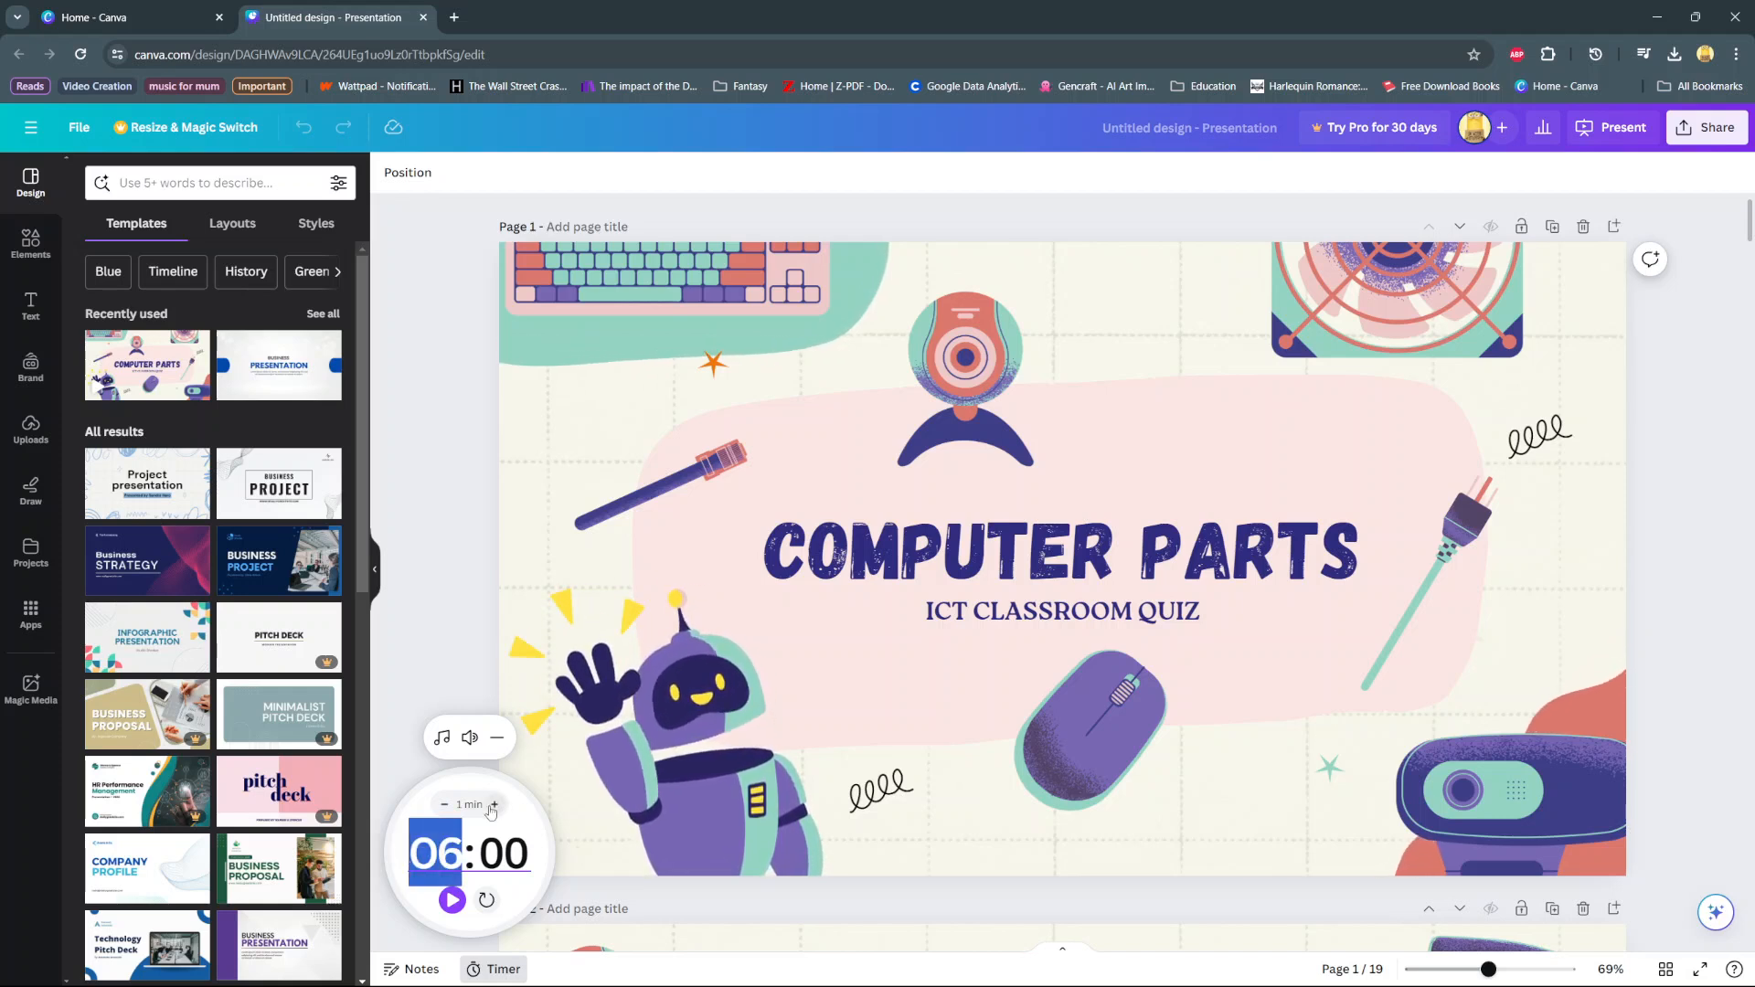
pyautogui.click(486, 900)
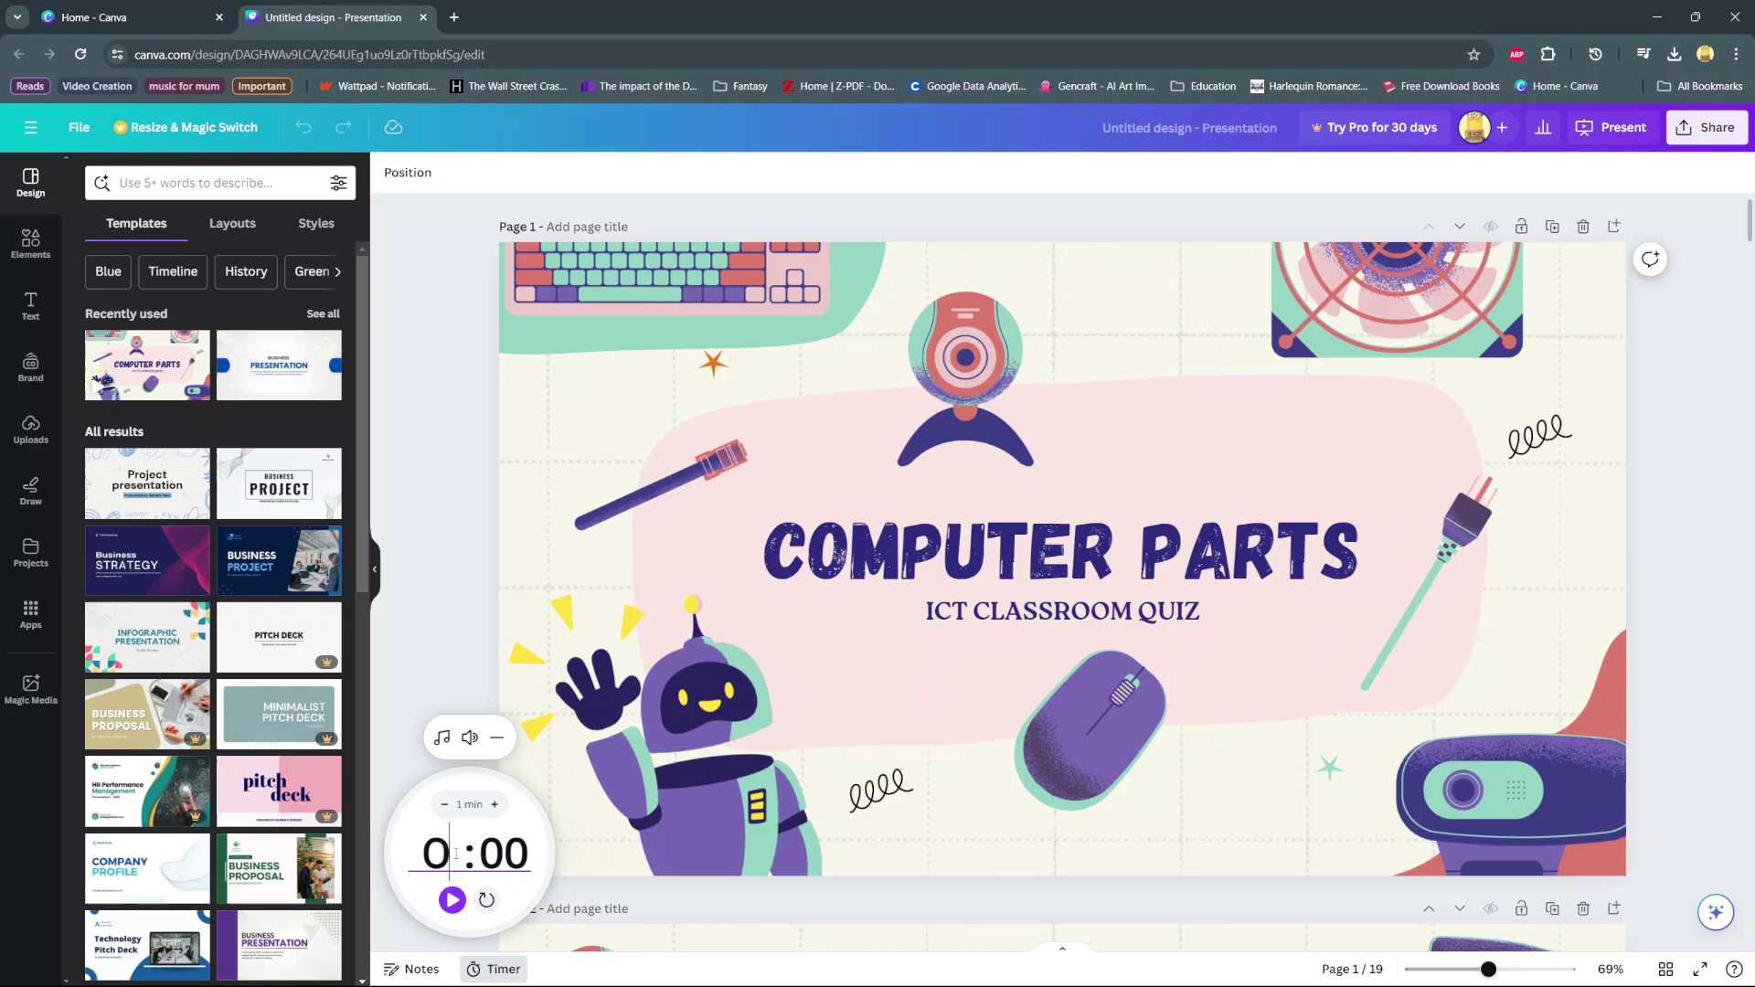
pyautogui.click(492, 805)
pyautogui.write('10')
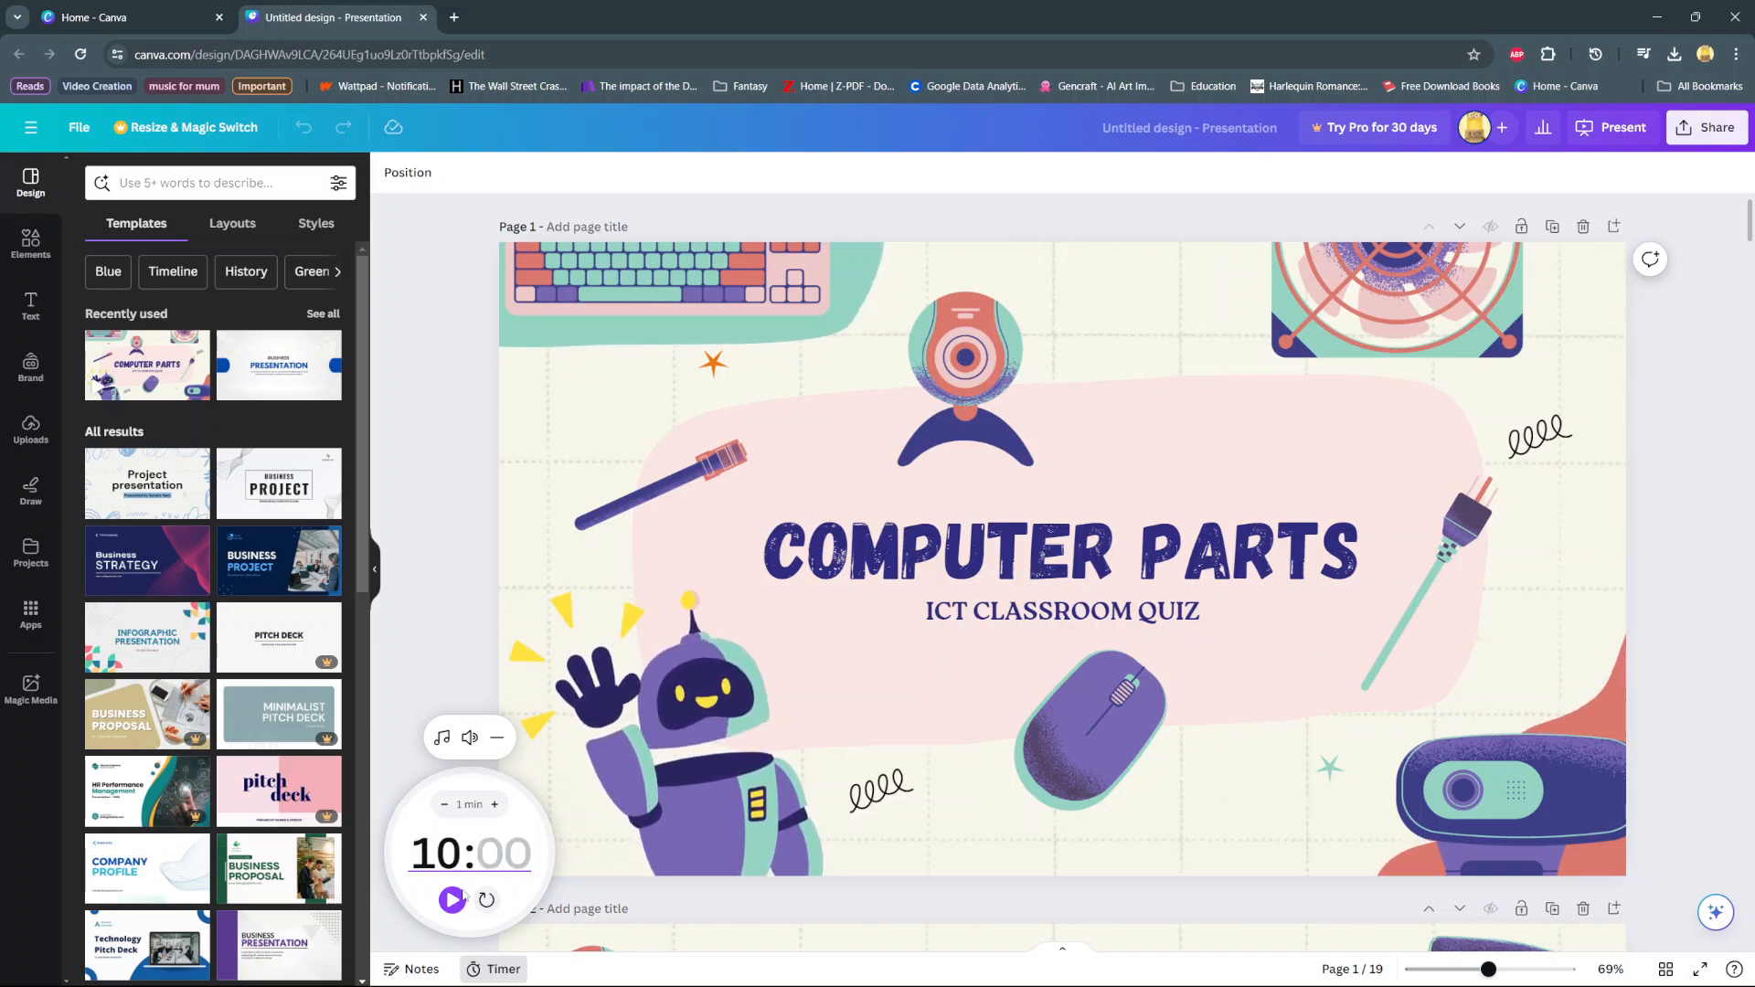
pyautogui.moveTo(442, 737)
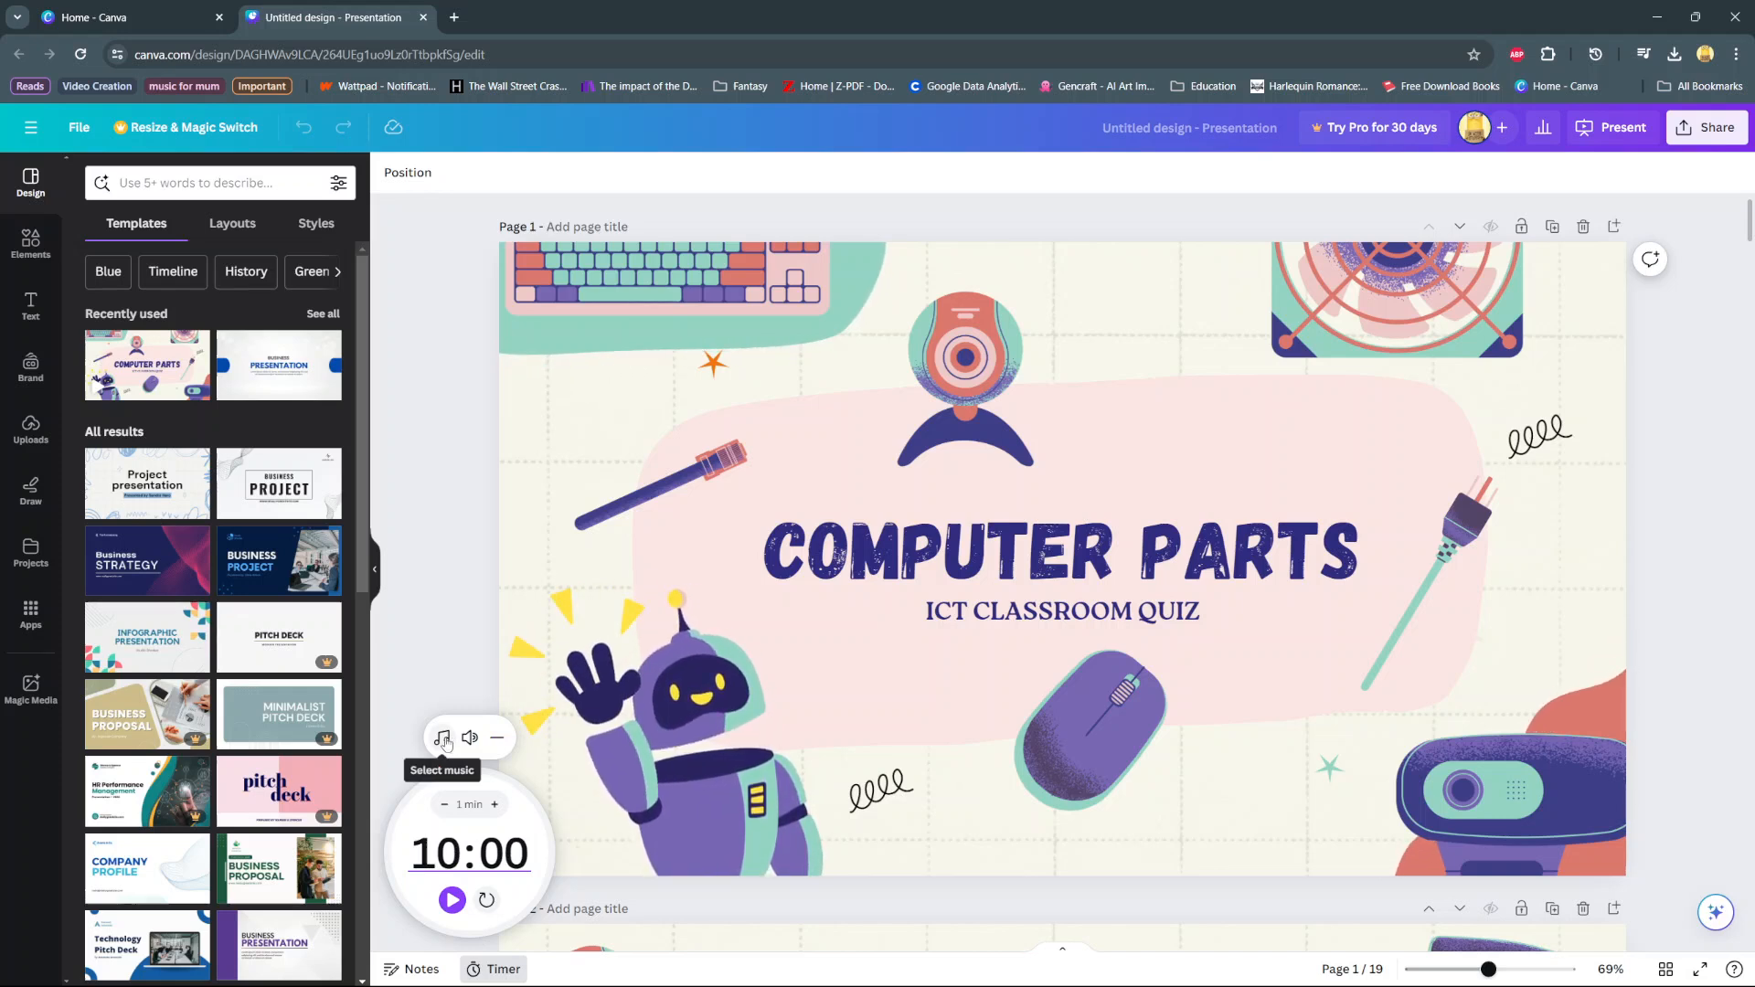
pyautogui.click(442, 736)
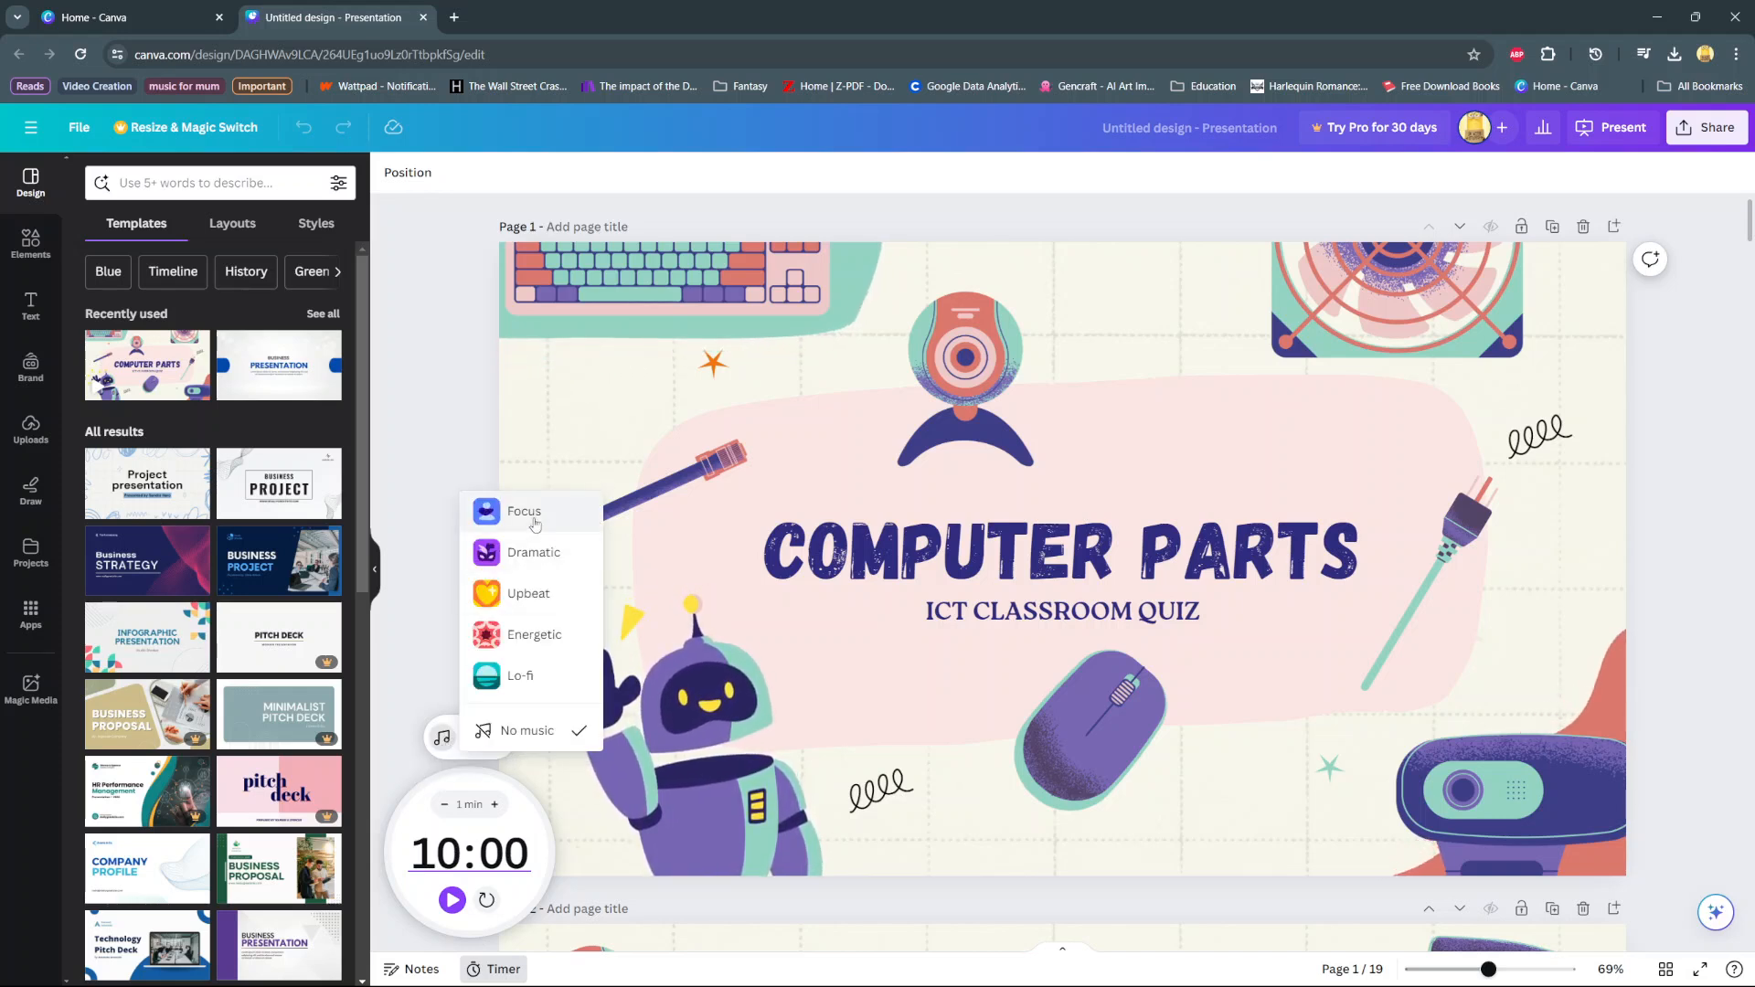
pyautogui.moveTo(533, 552)
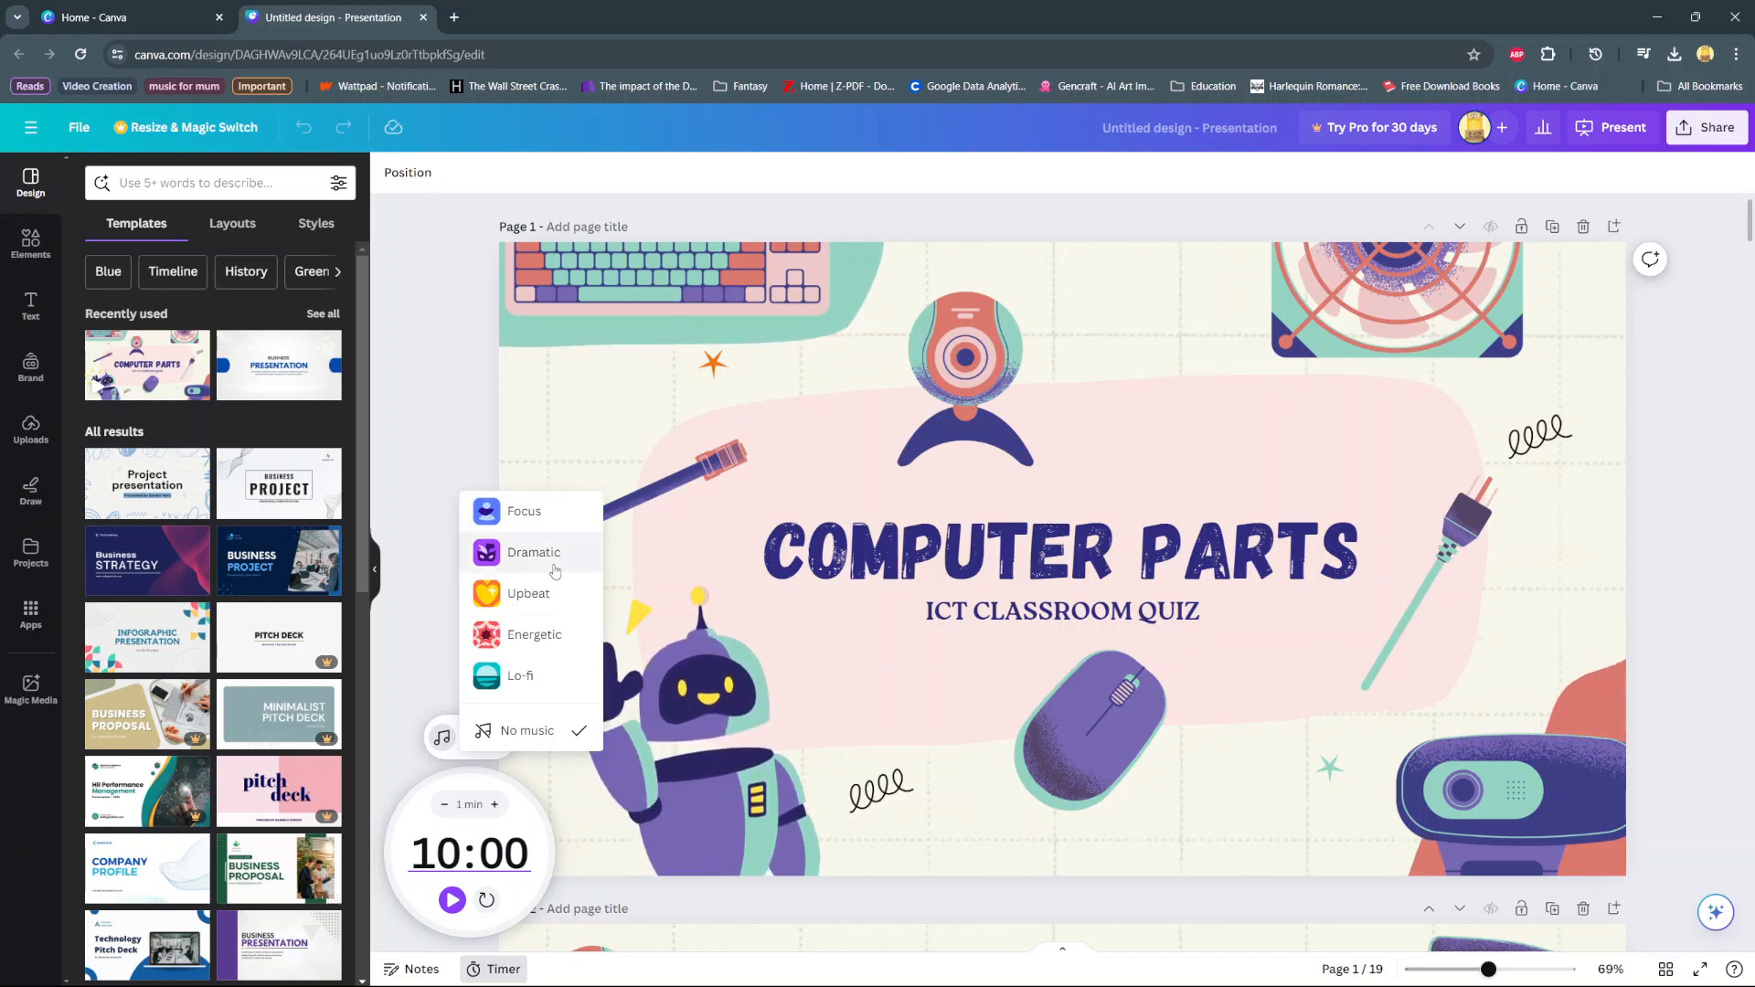
pyautogui.moveTo(535, 660)
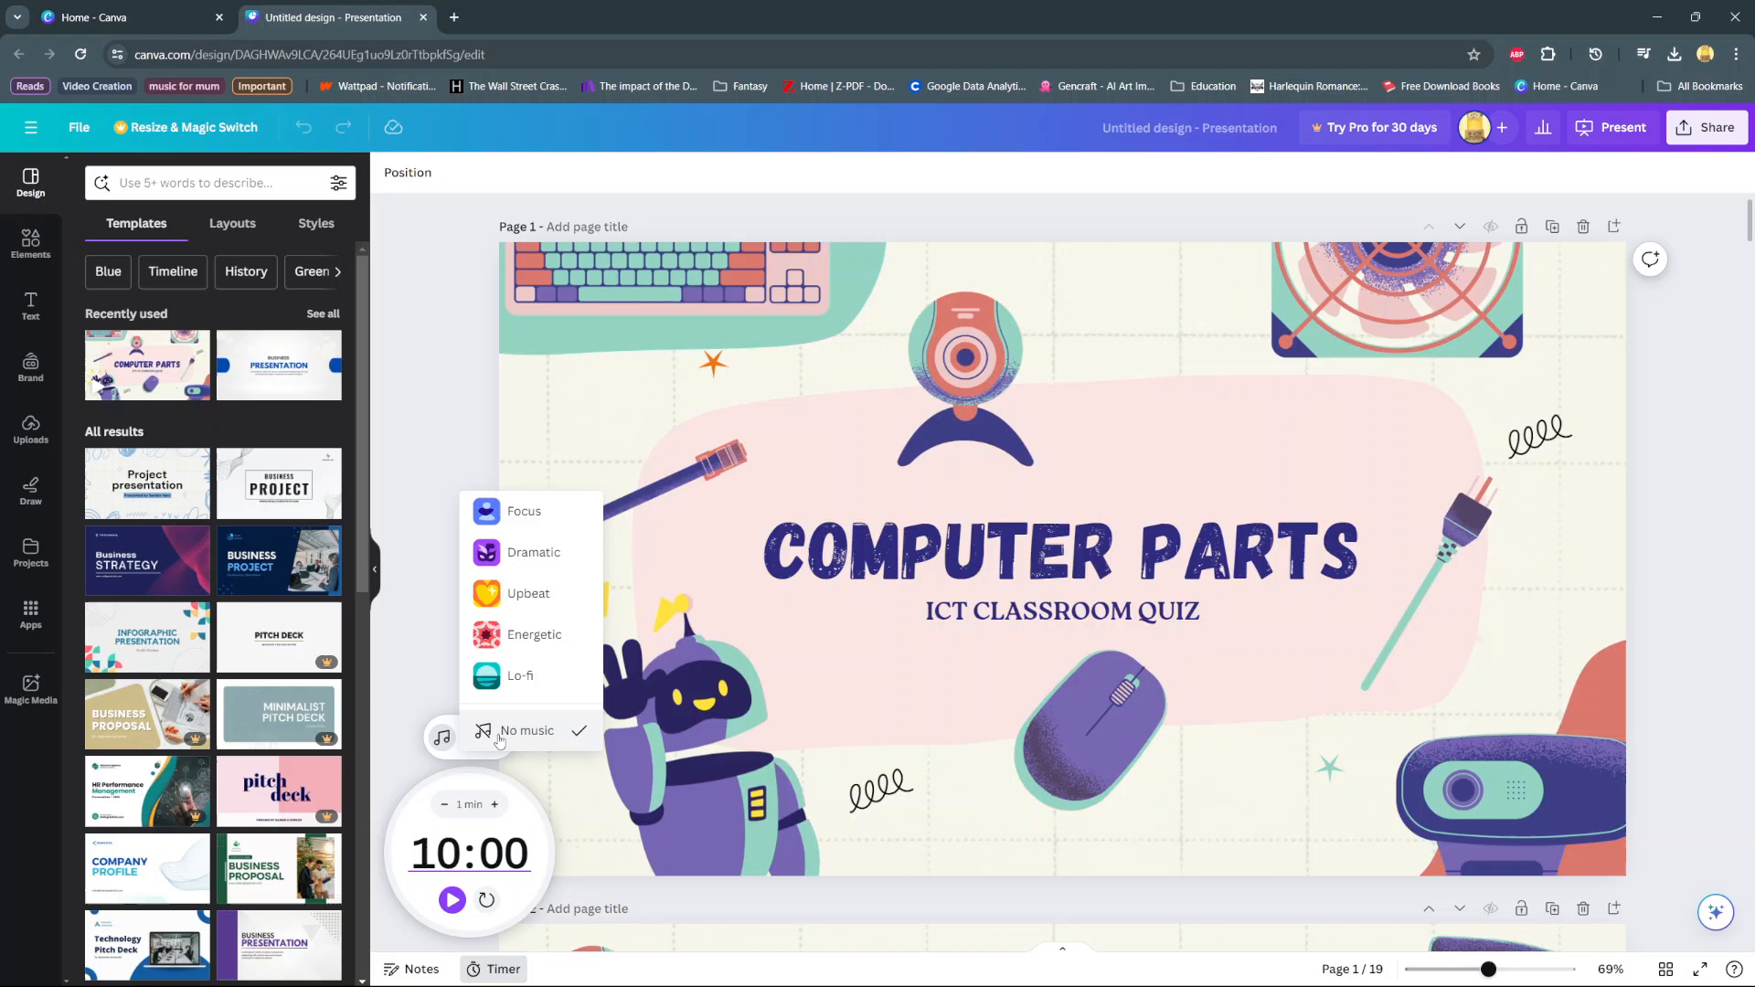
pyautogui.click(470, 737)
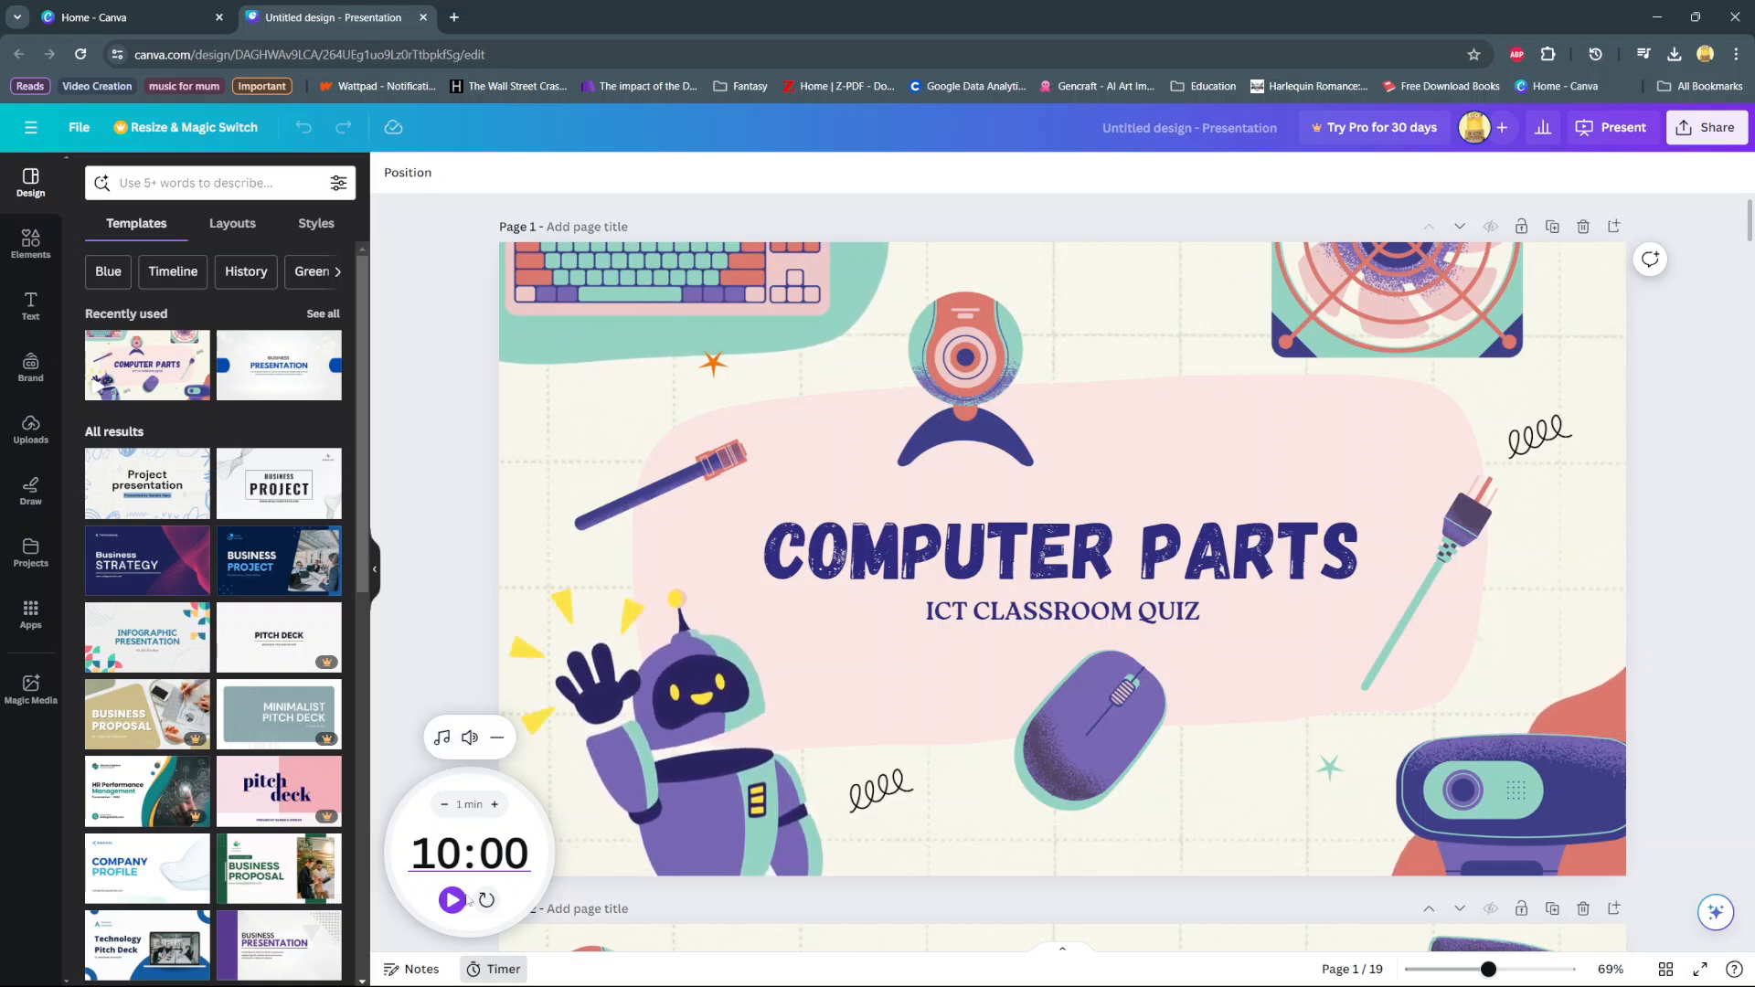
pyautogui.moveTo(497, 736)
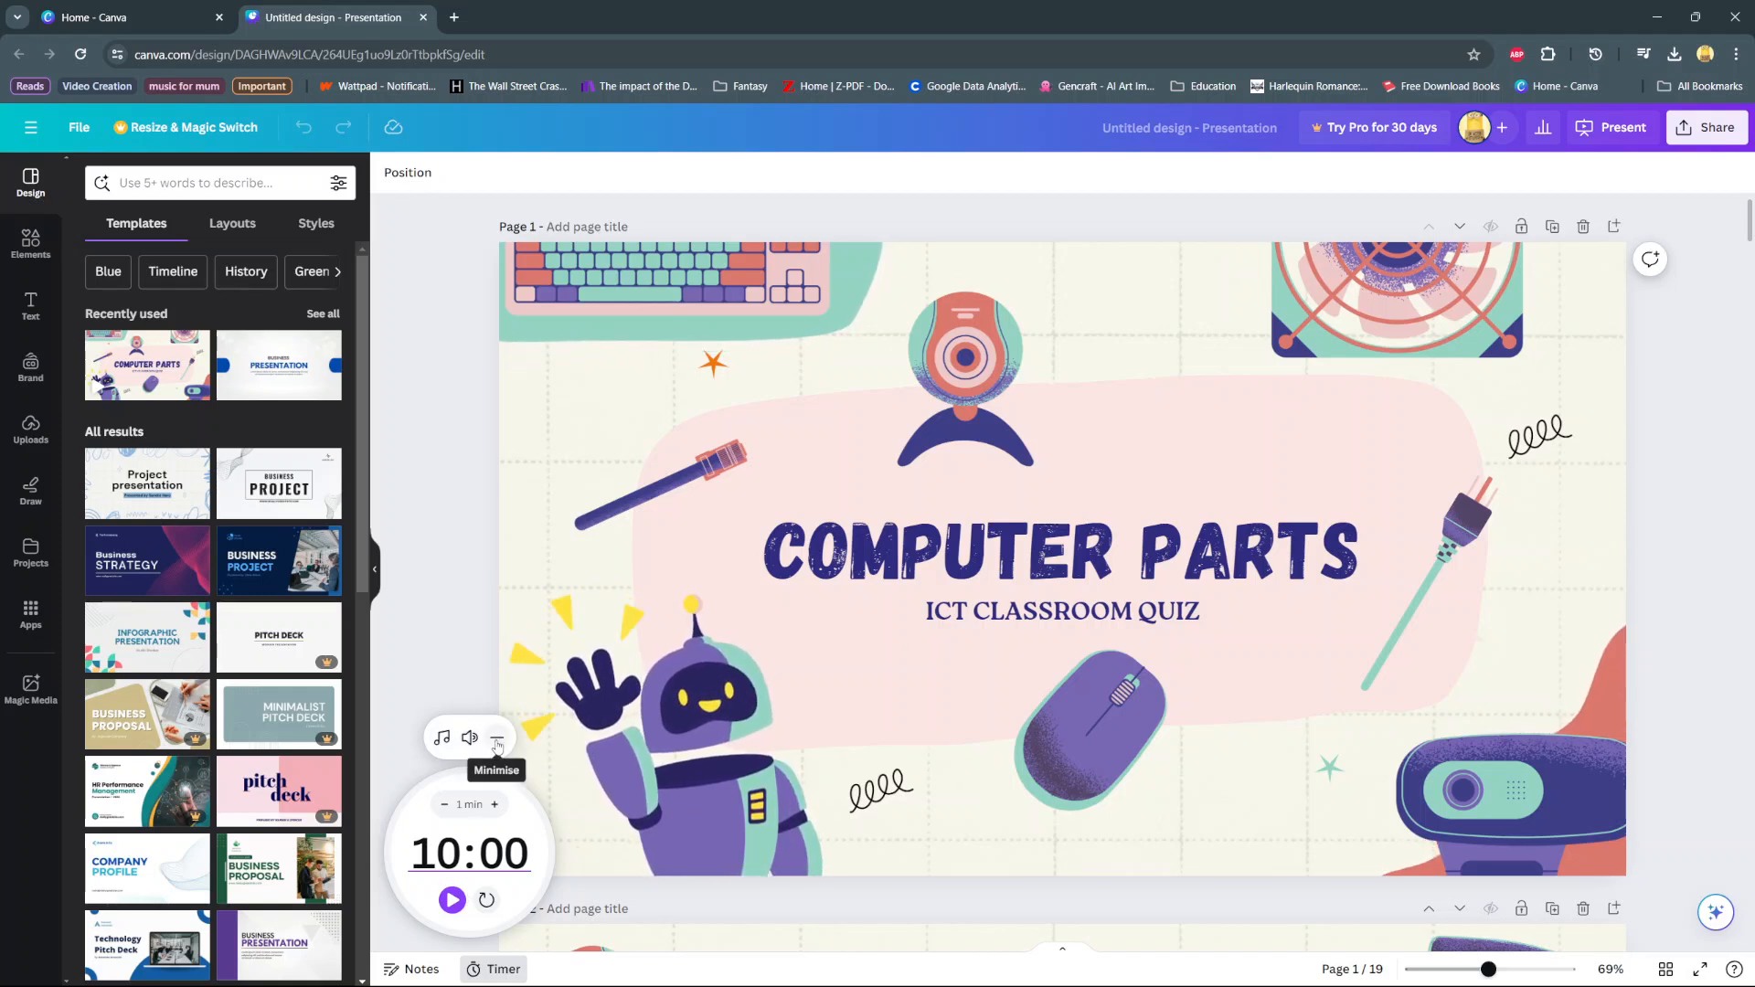
pyautogui.moveTo(452, 900)
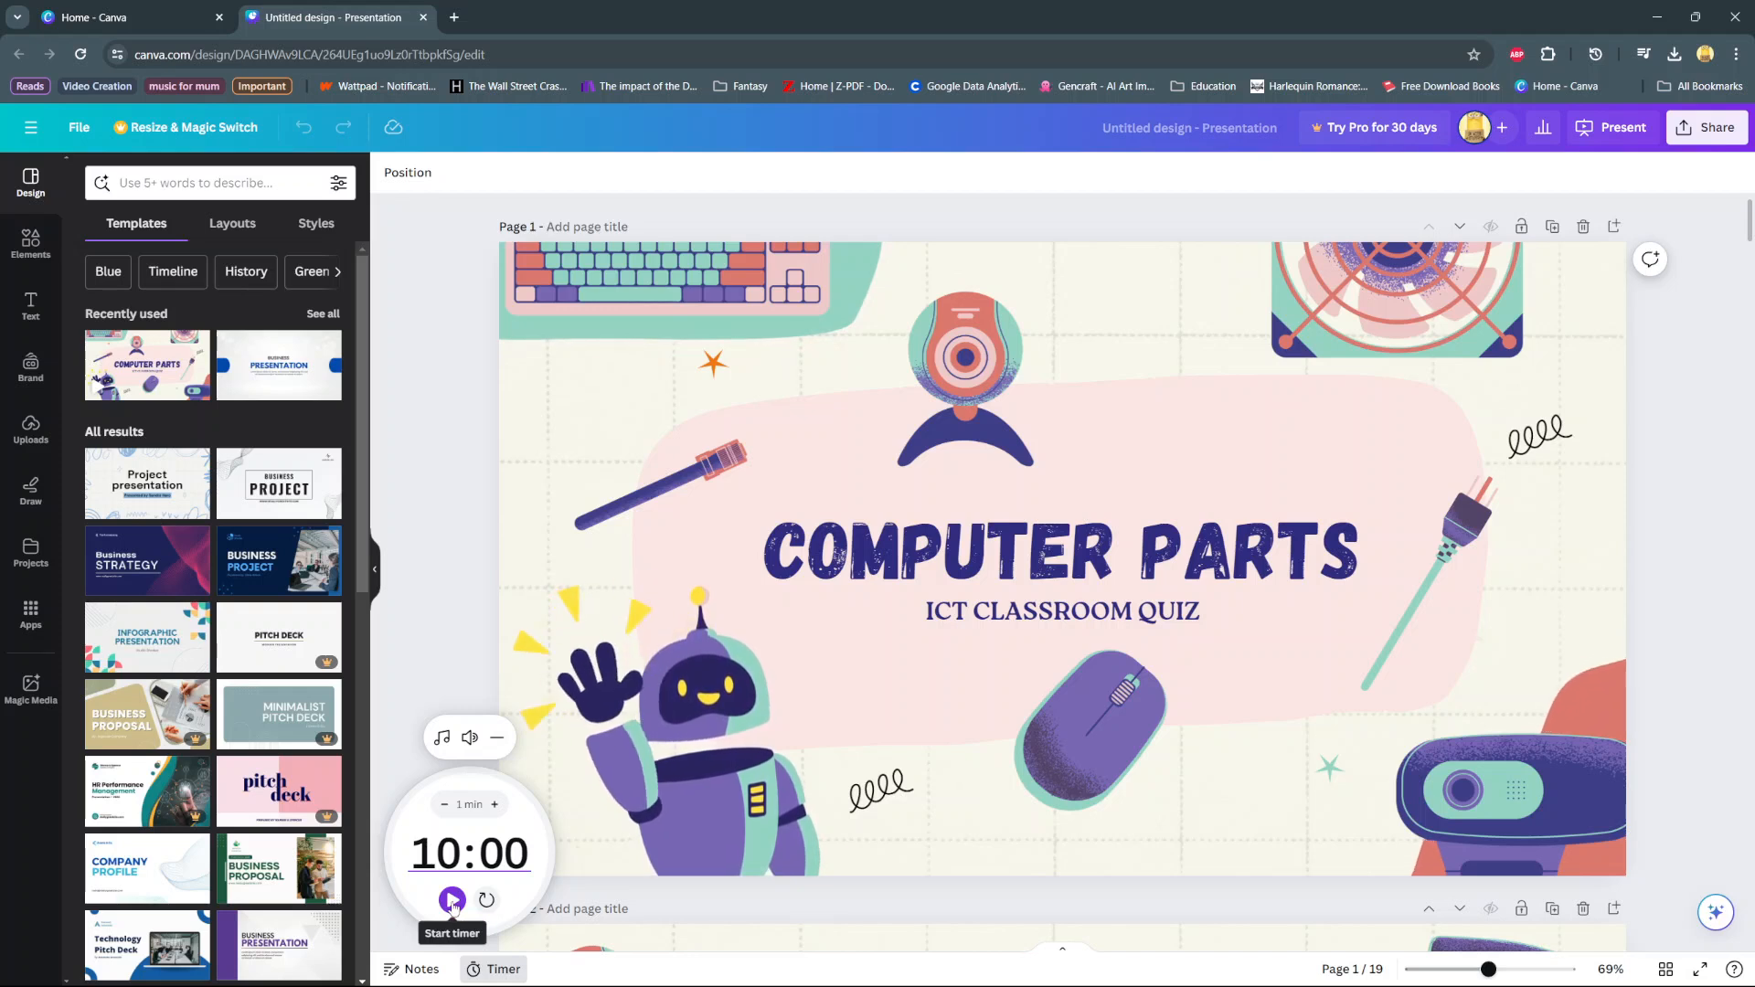
# Step: Start the 10:00 countdown, minimise it, and bring the running timer back onto the page
pyautogui.click(452, 901)
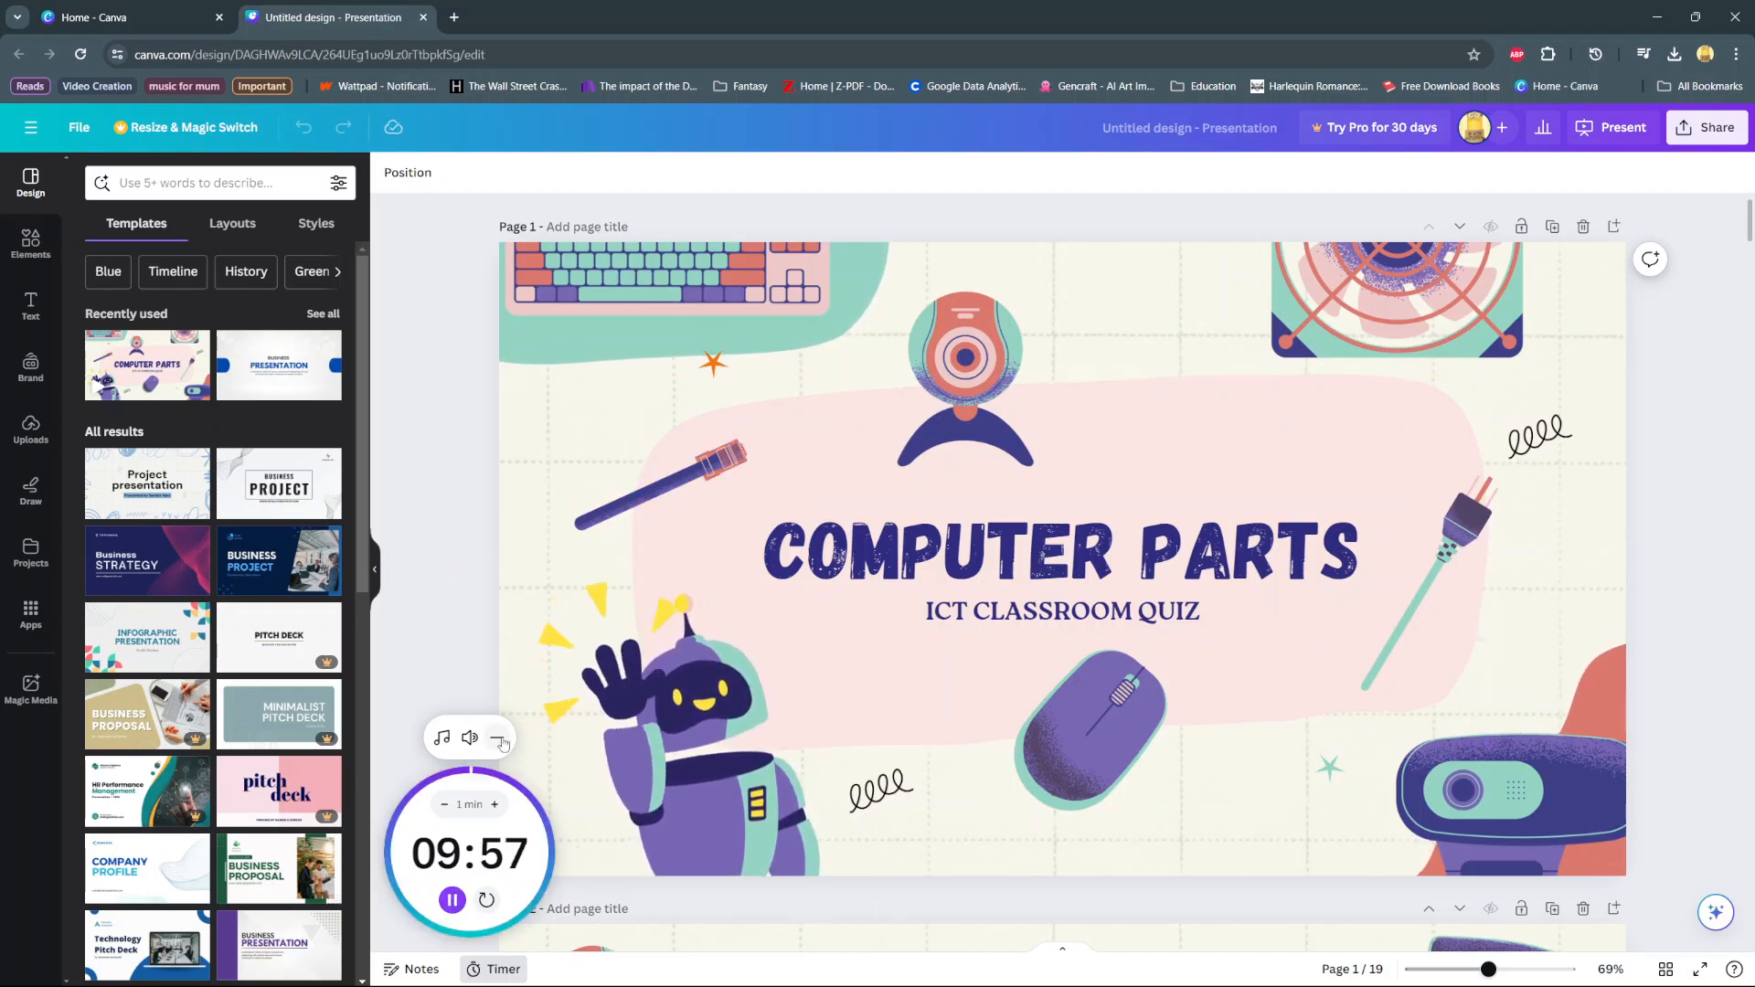
pyautogui.click(499, 738)
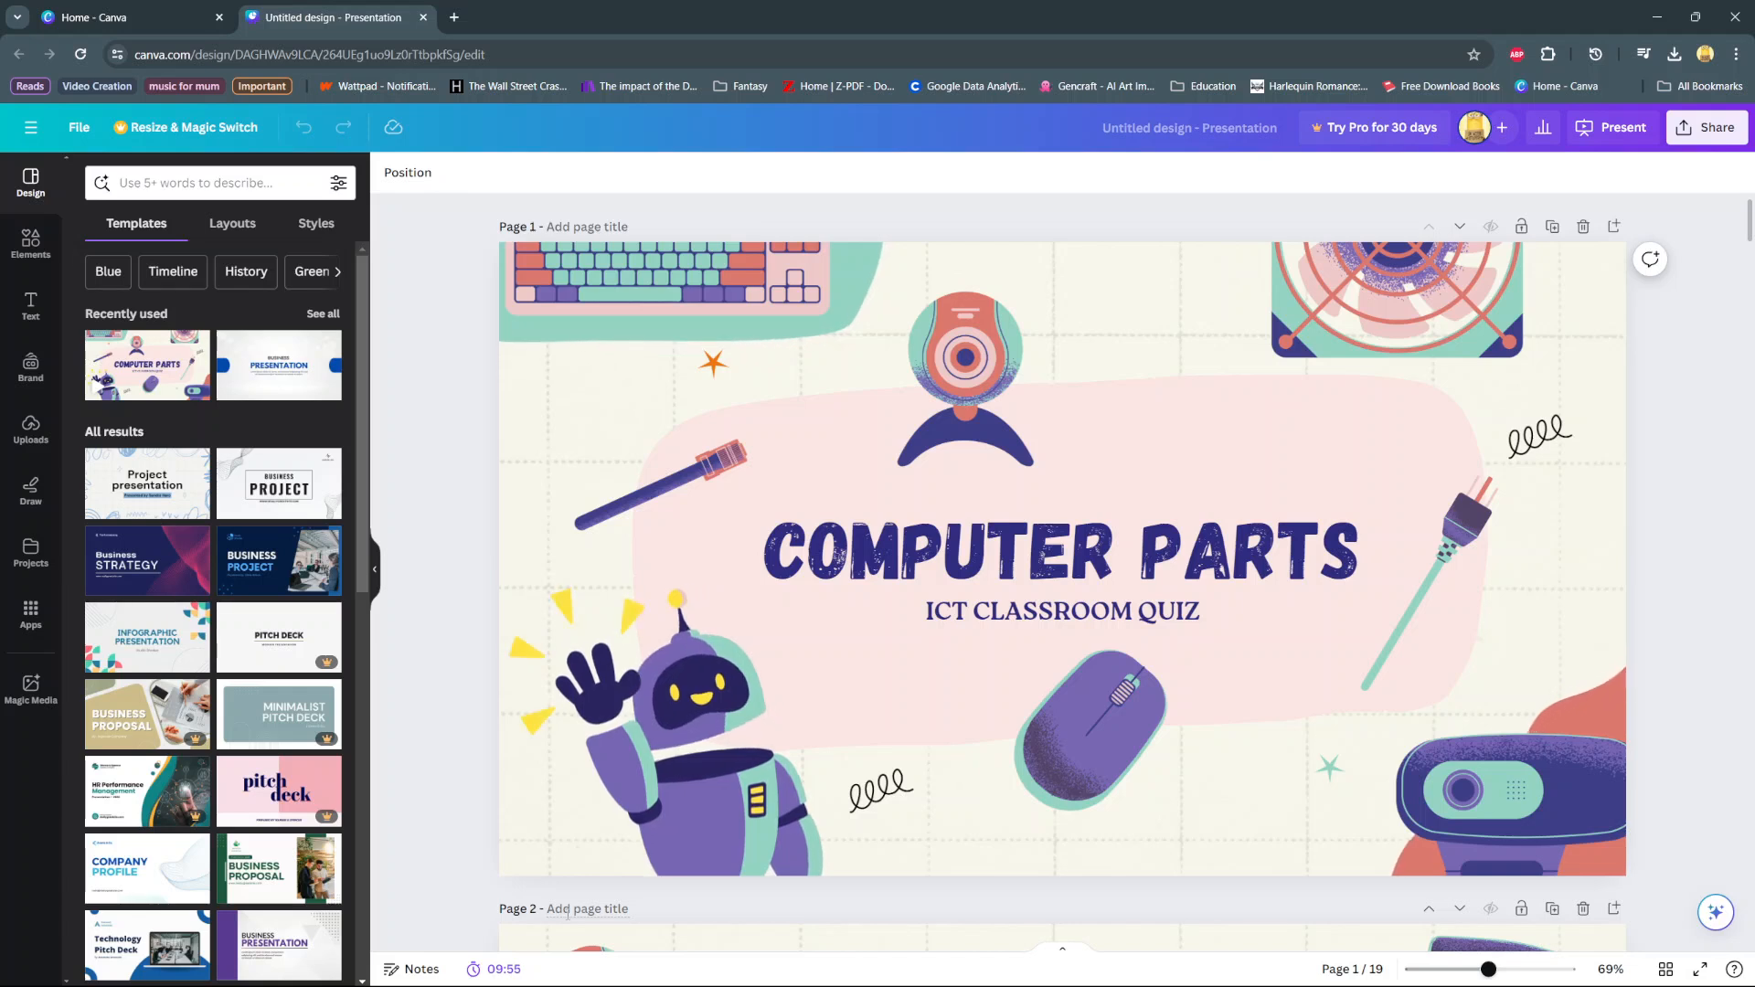
pyautogui.moveTo(492, 968)
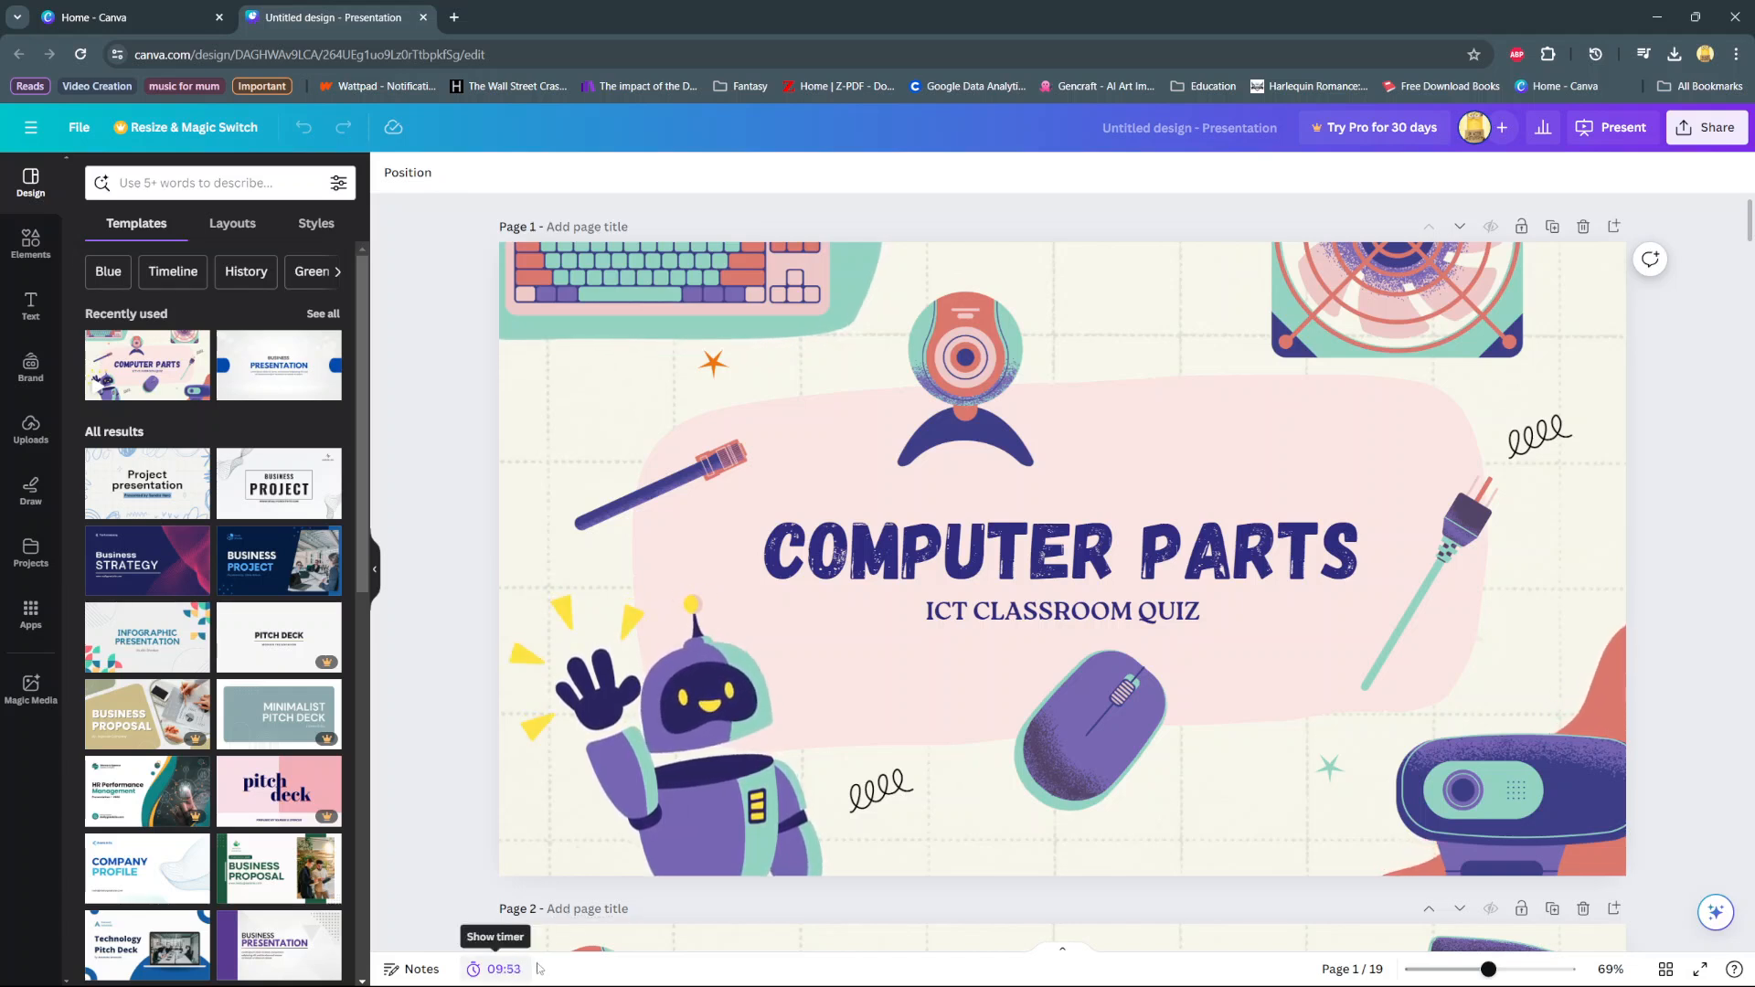
pyautogui.click(493, 969)
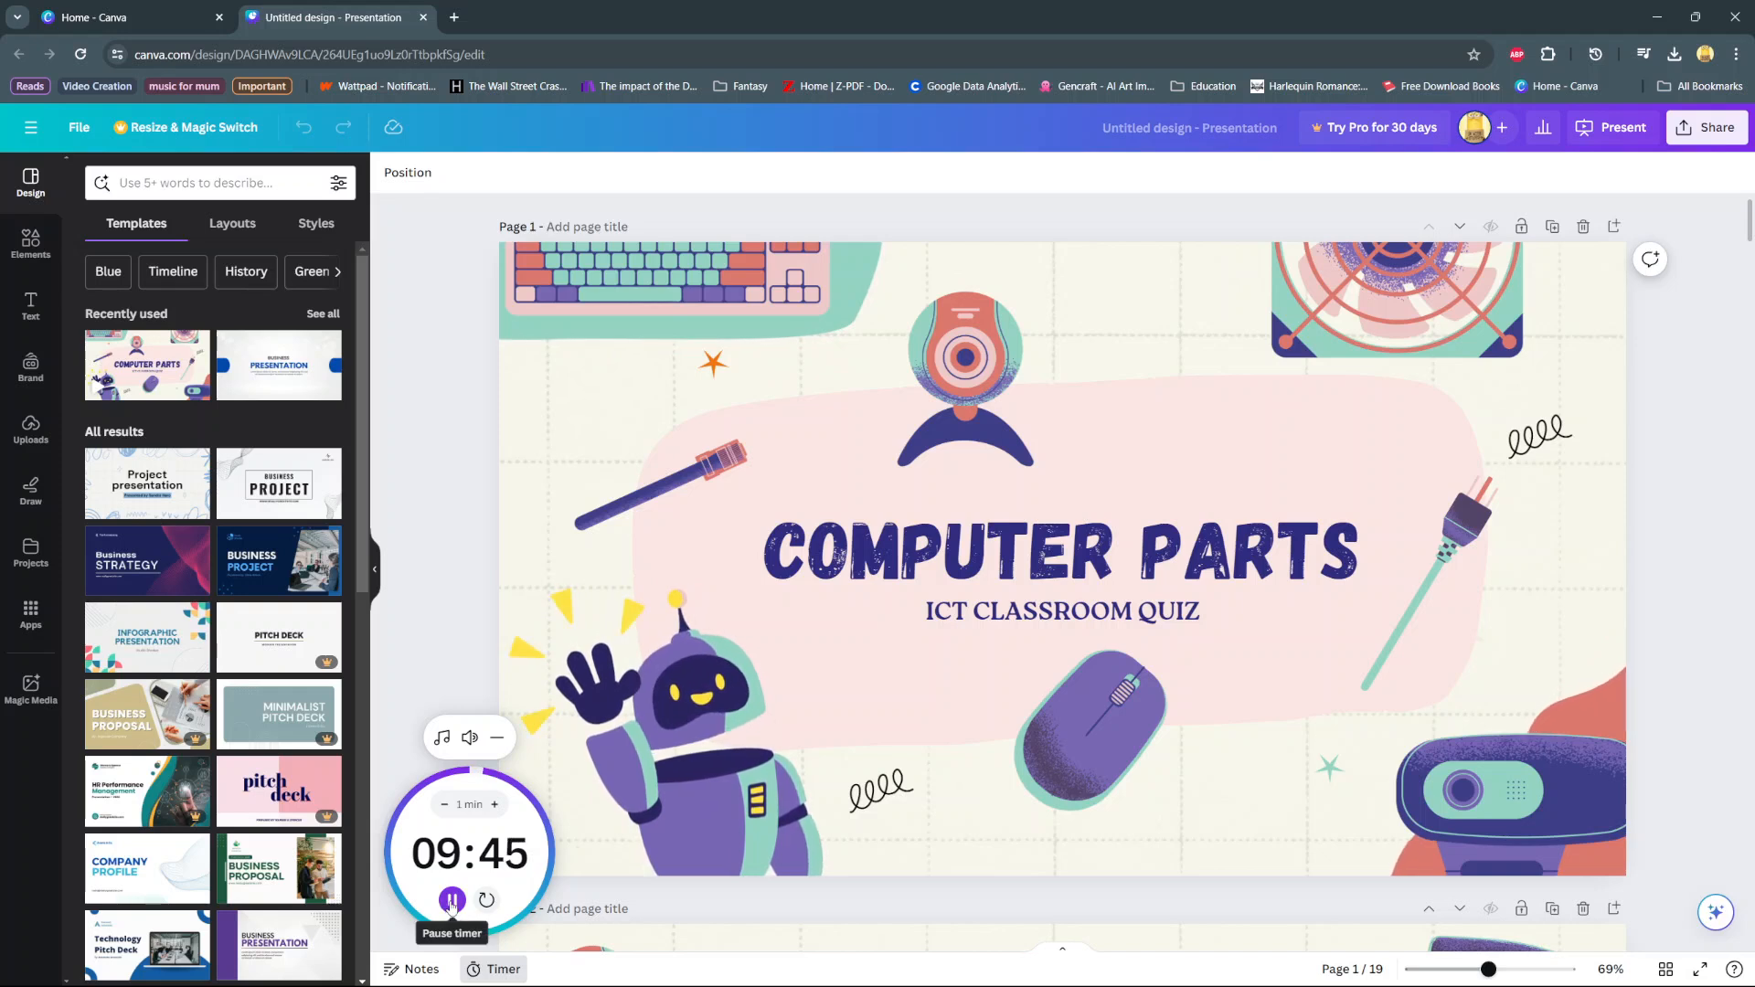
# Step: Pause and resume the countdown, reset it to 10:00, and hide the timer from the page
pyautogui.click(452, 901)
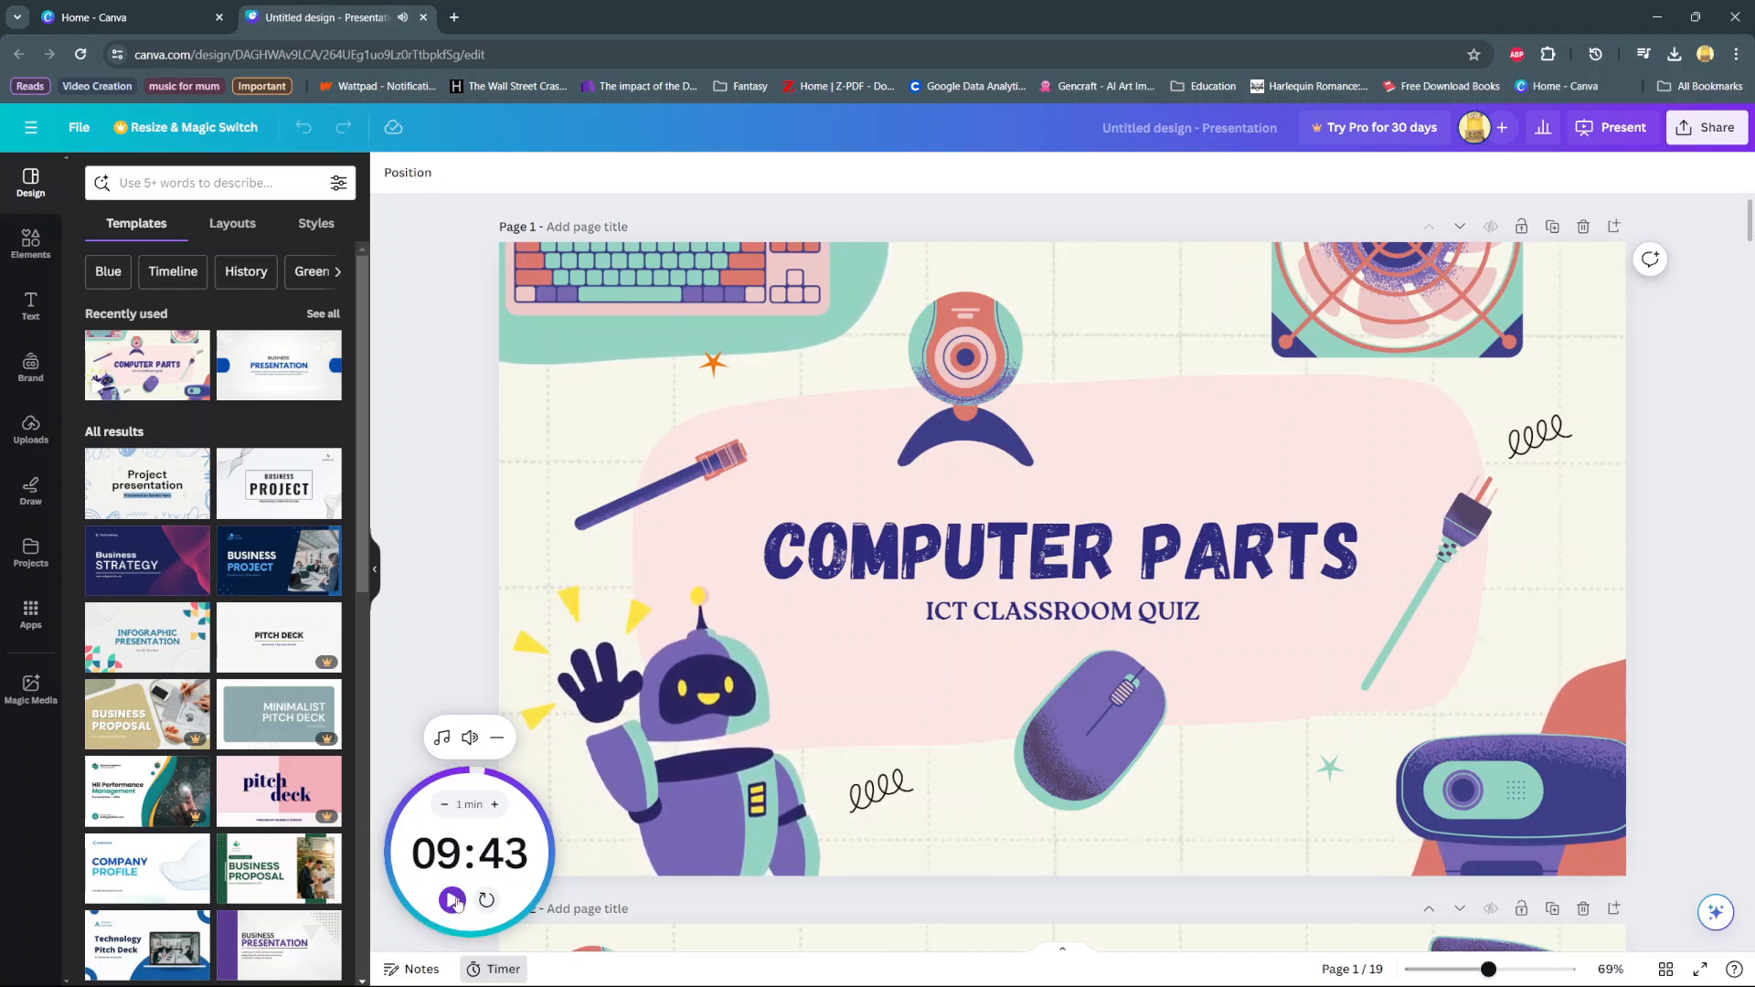
pyautogui.click(451, 901)
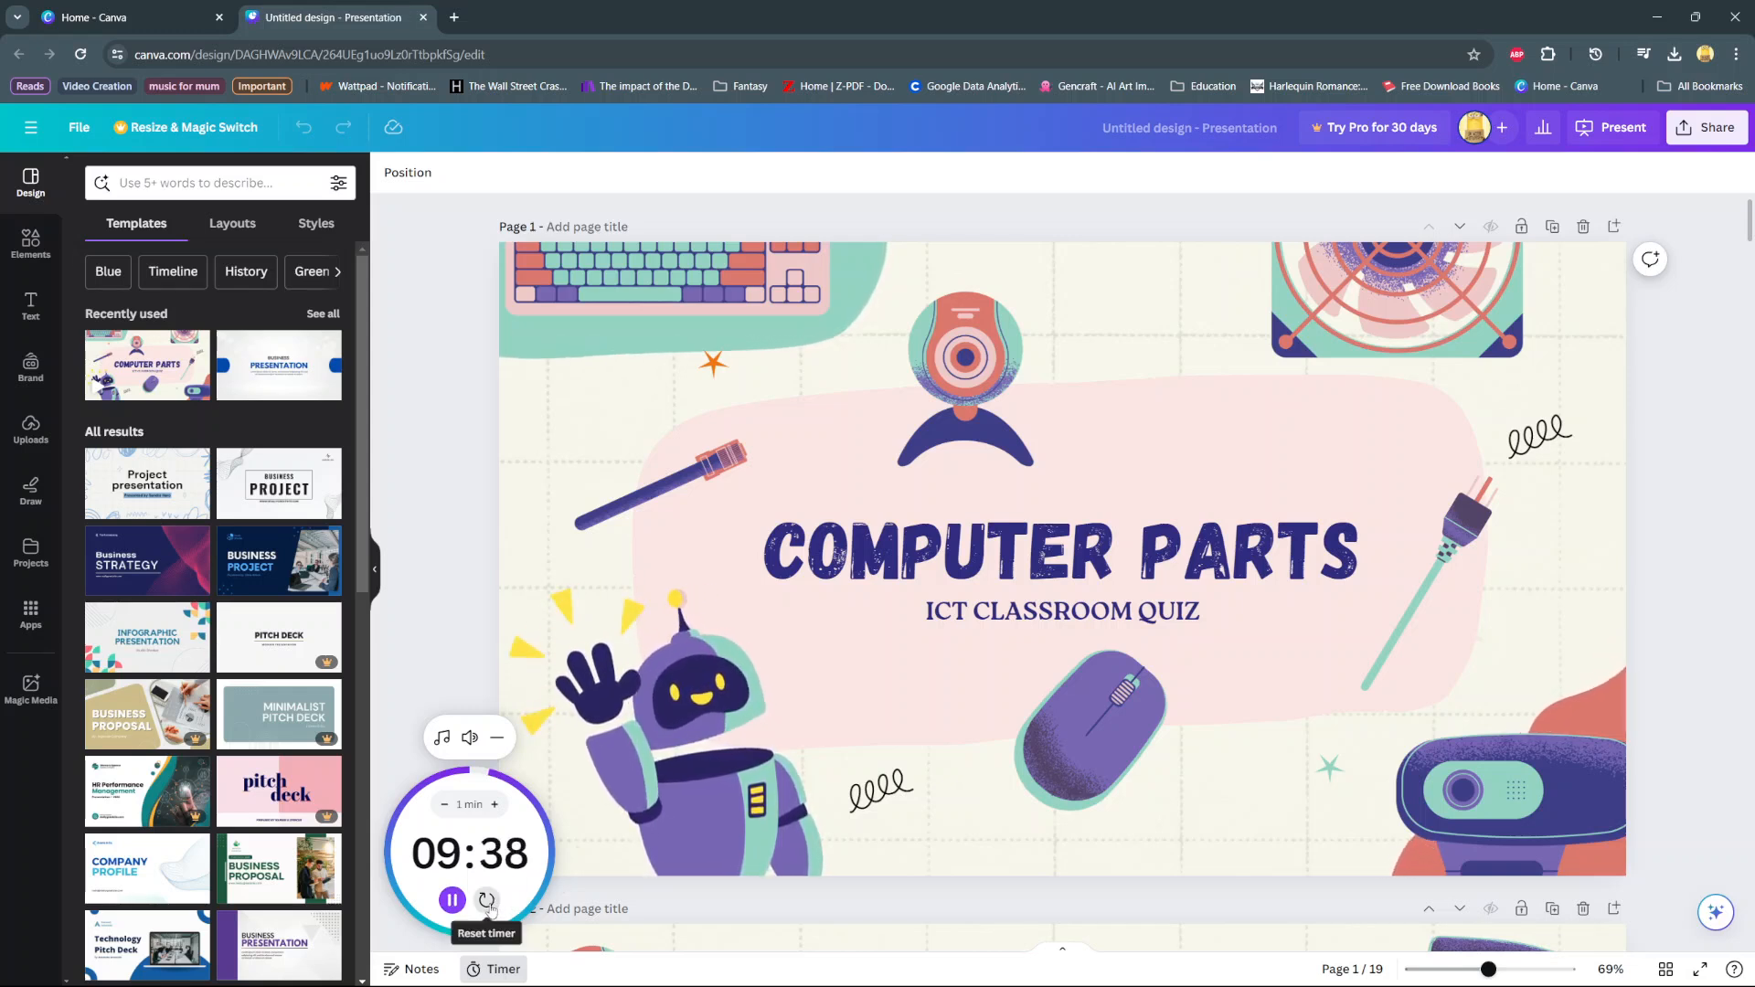
pyautogui.click(486, 900)
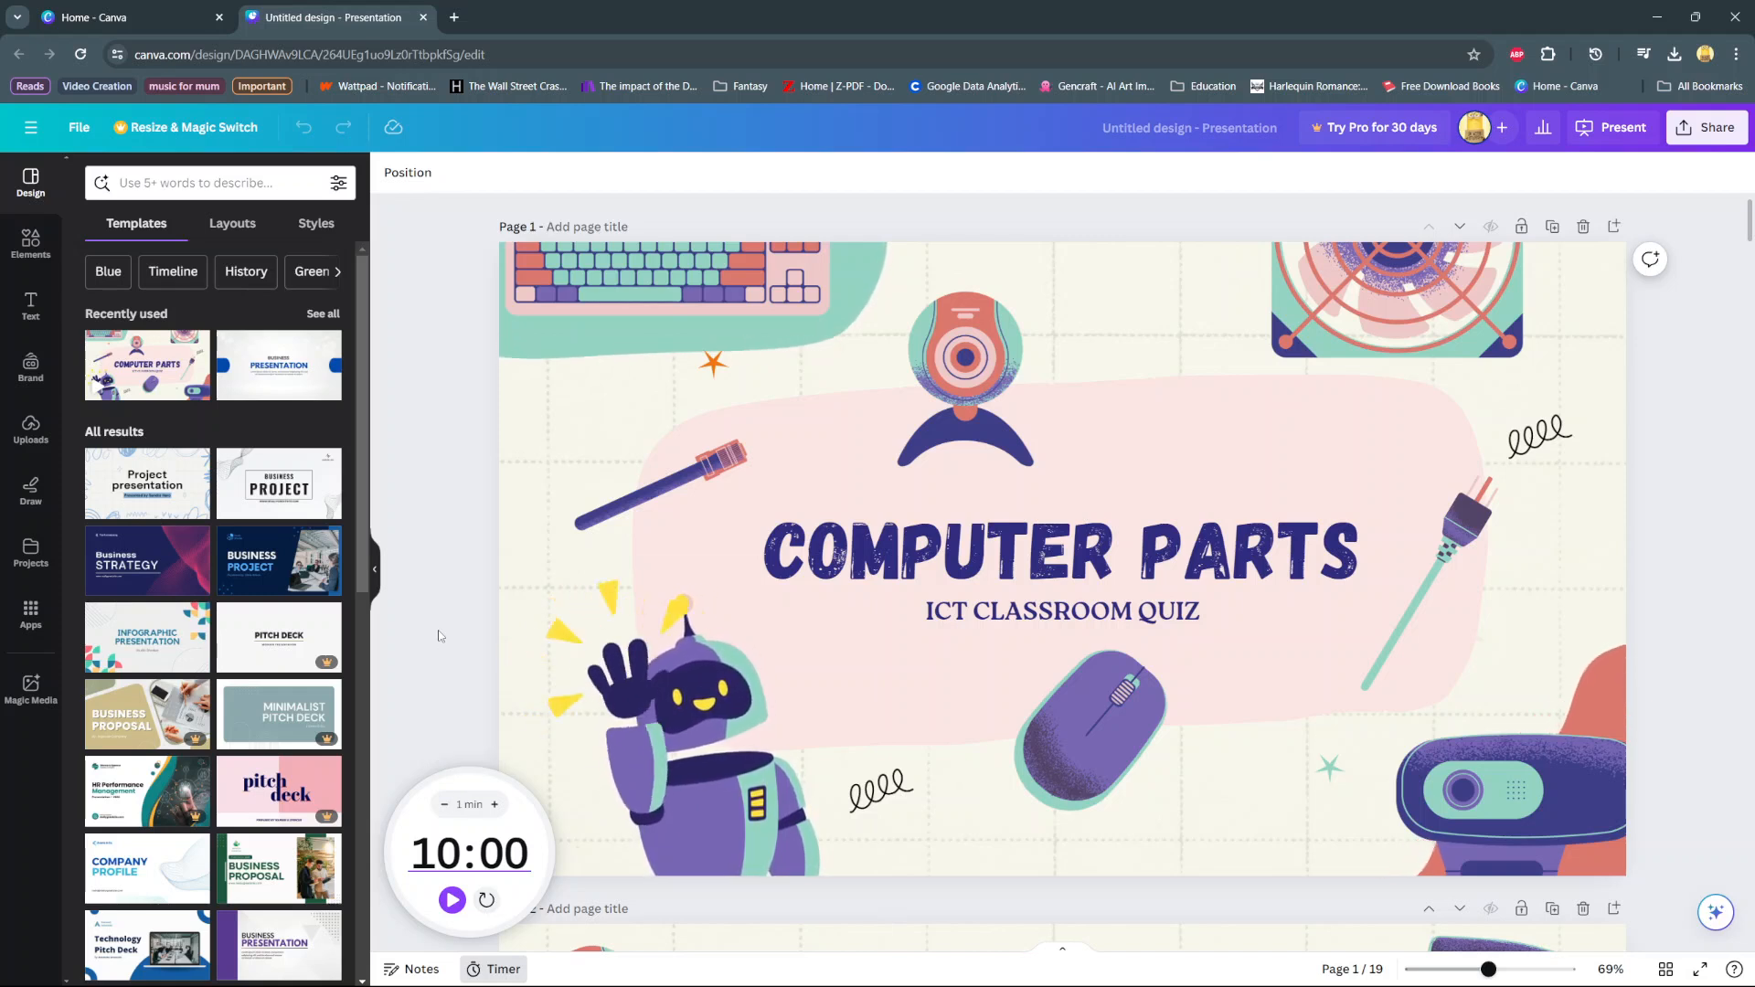
pyautogui.click(501, 969)
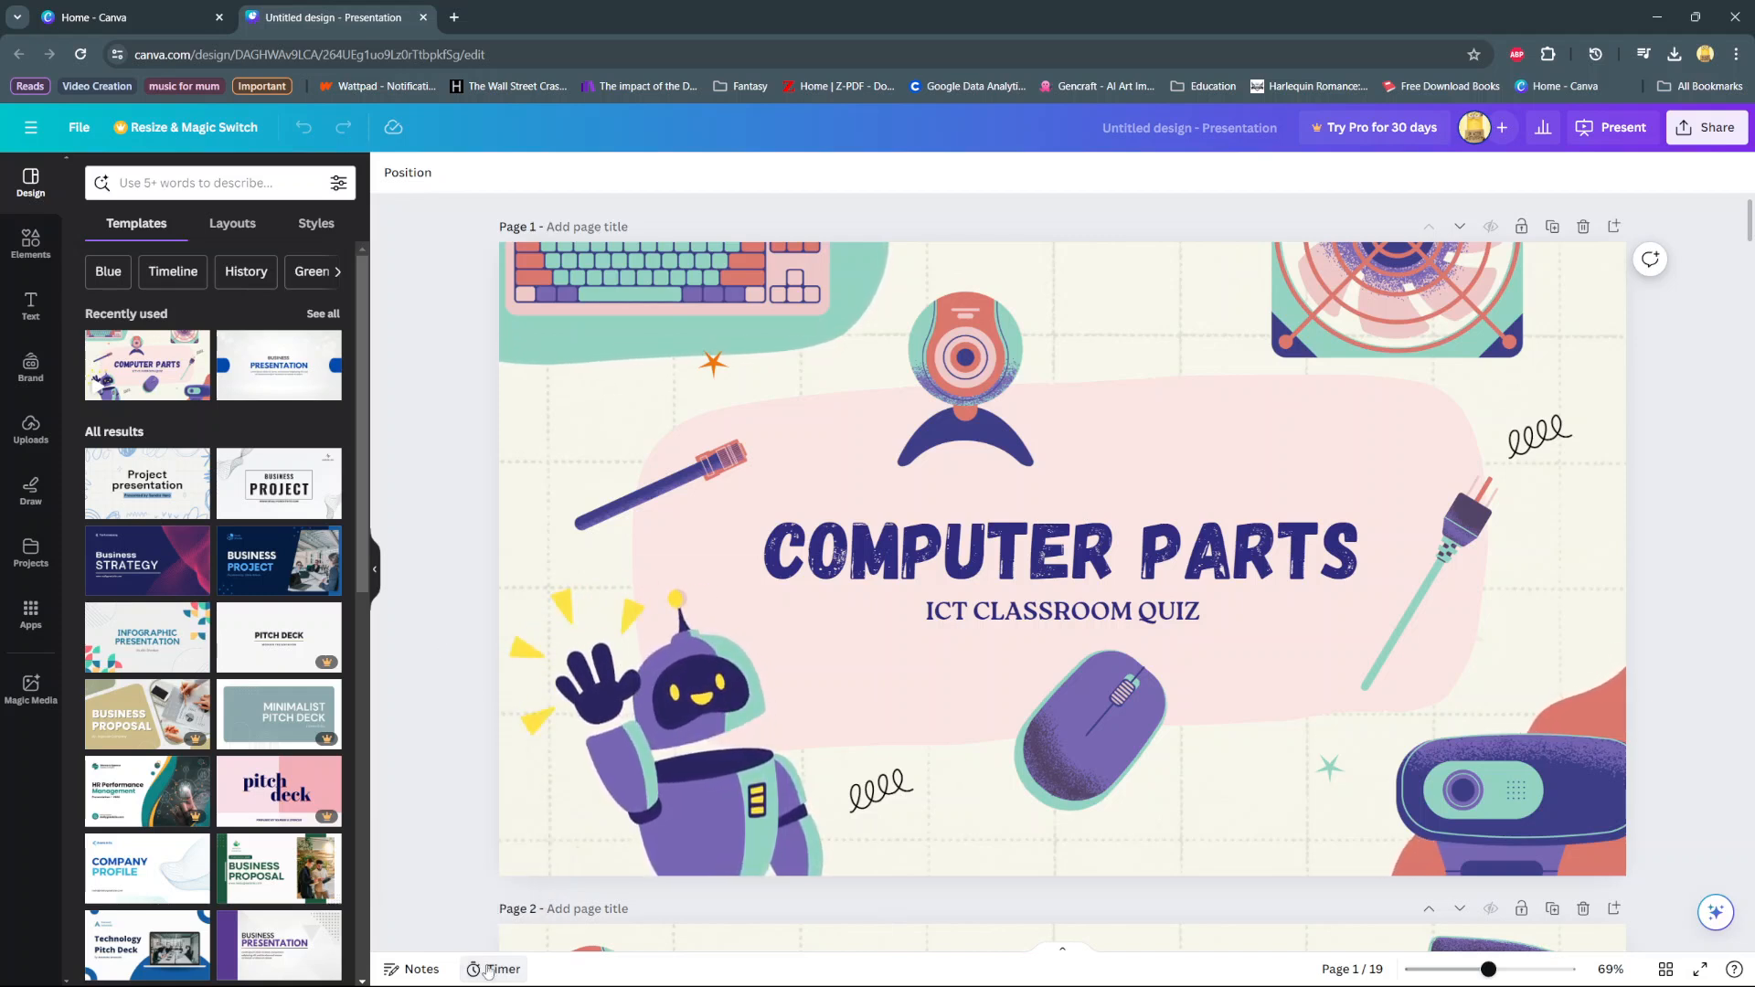